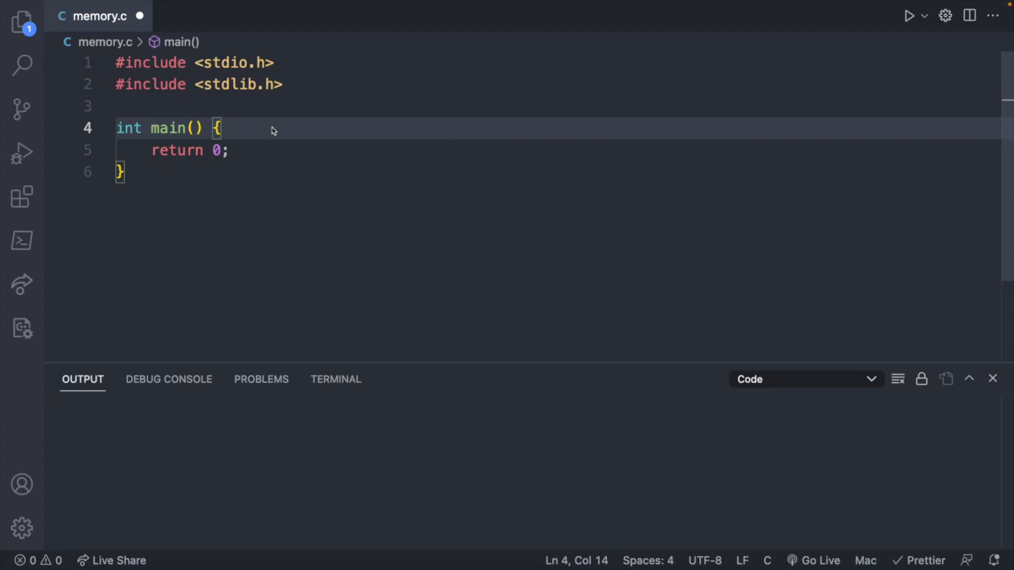
- Add a line in main declaring void* array = malloc(40);
{"action": "key", "text": "Enter"}
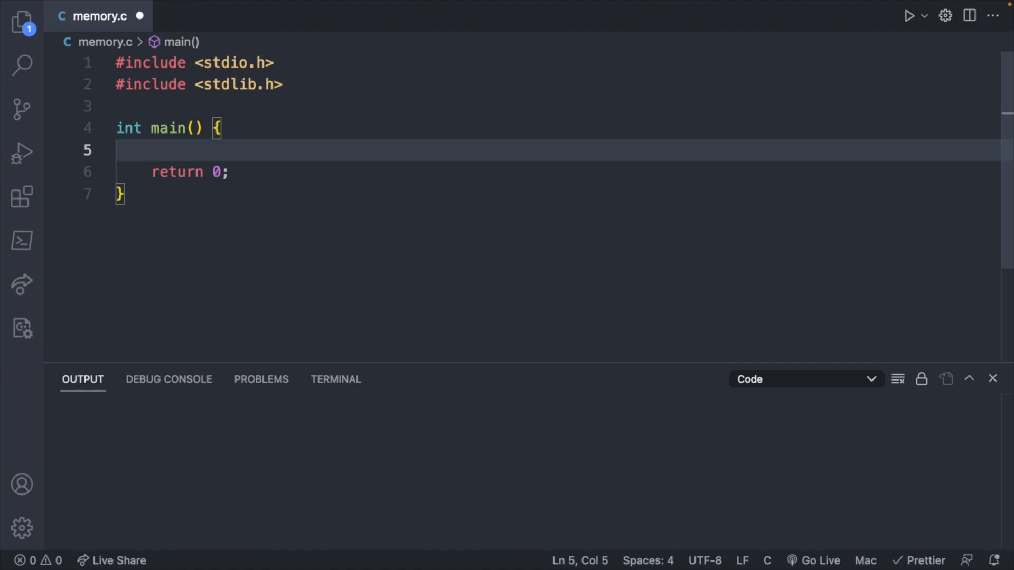
{"action": "type", "text": "malloc"}
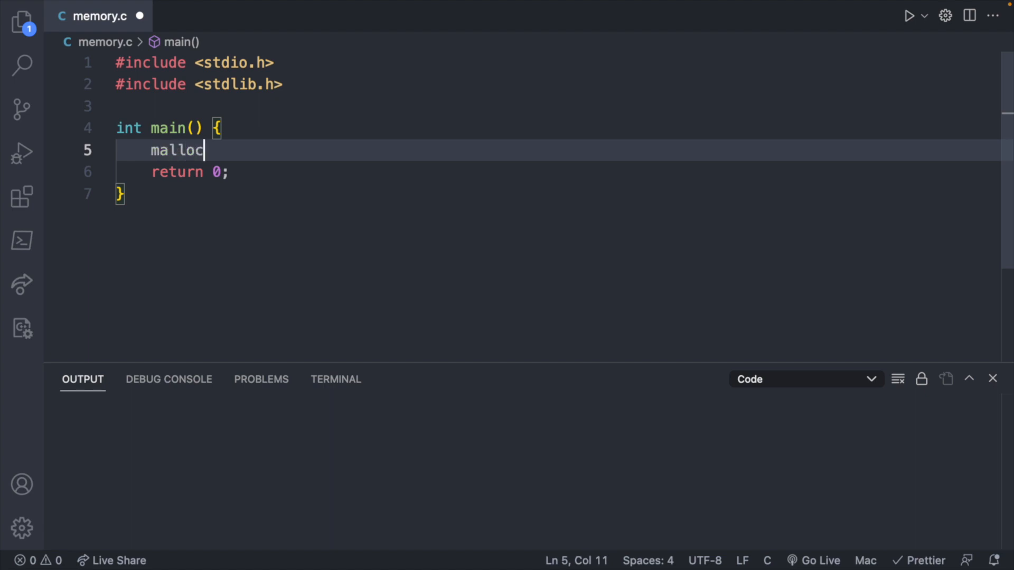
{"action": "type", "text": "()"}
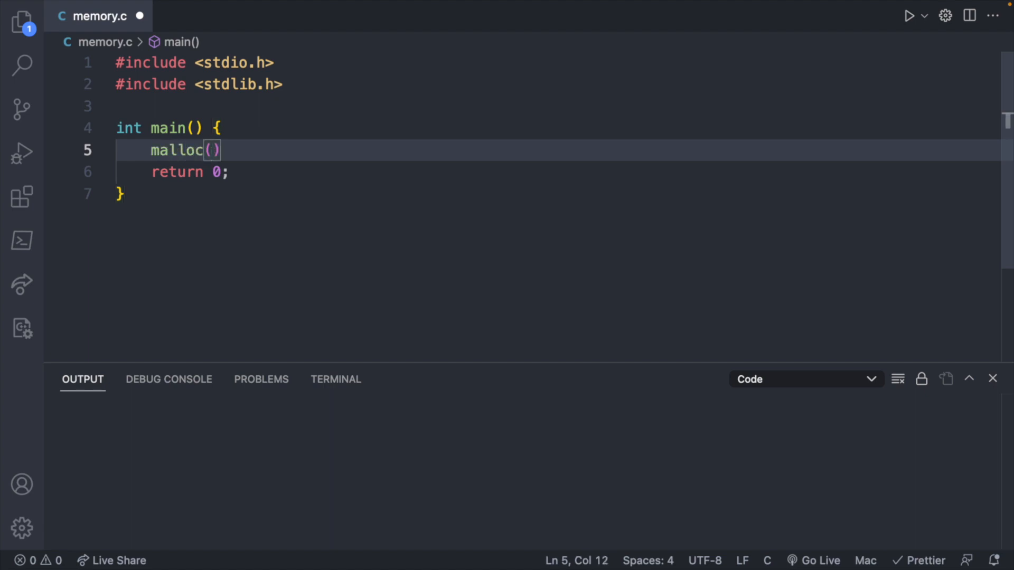
{"action": "type", "text": ";"}
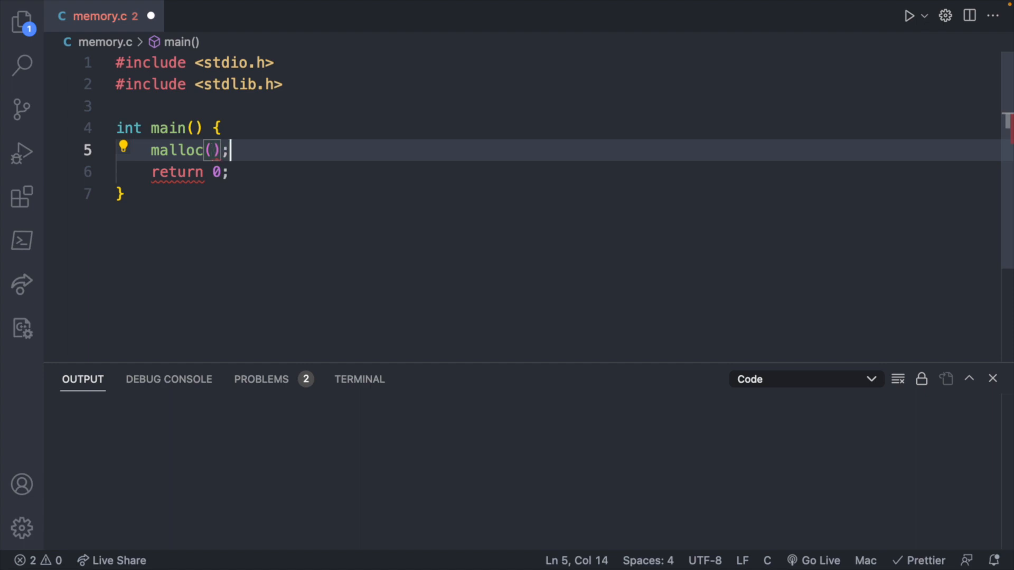
{"action": "type", "text": "40"}
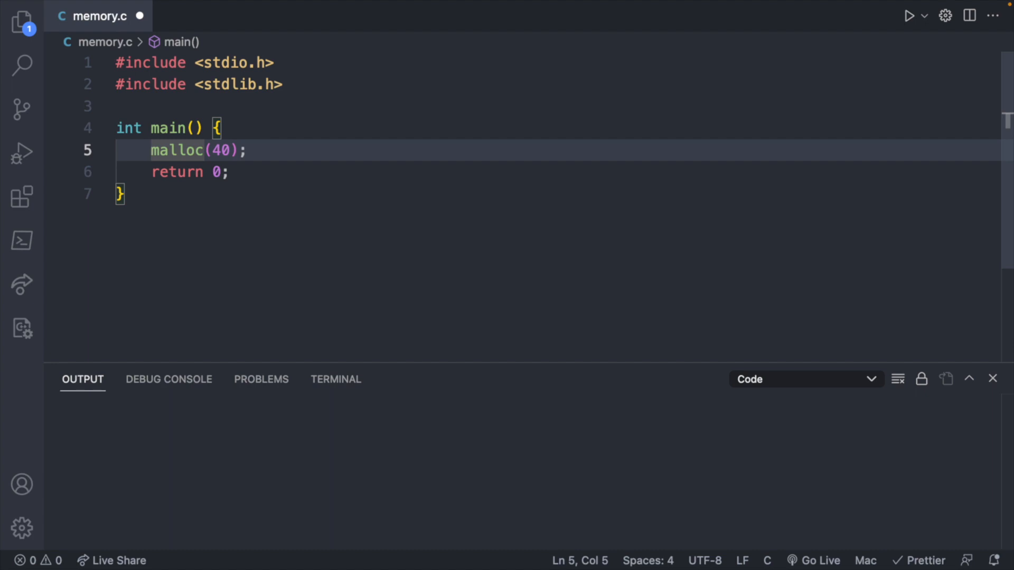
{"action": "type", "text": "void"}
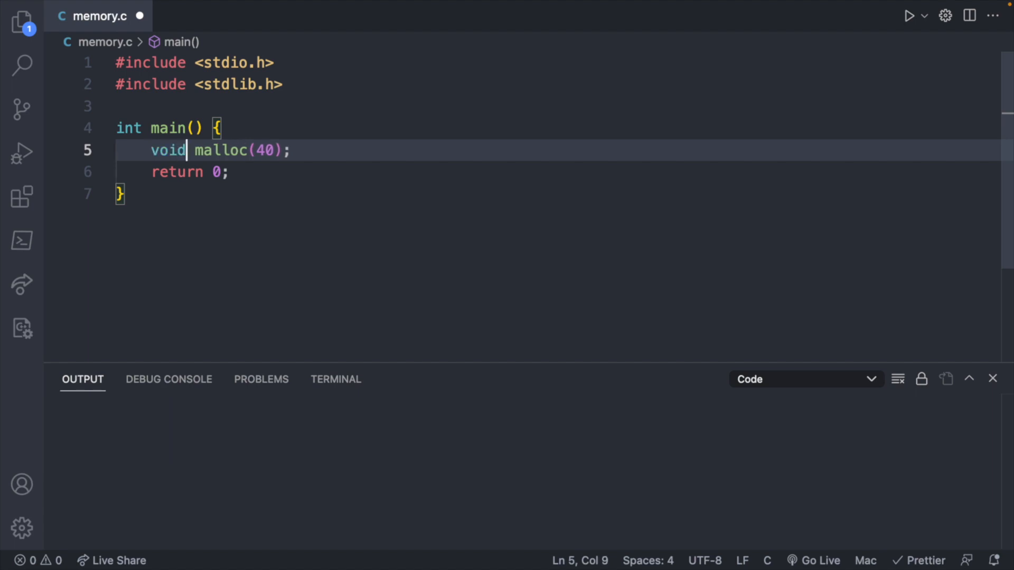
{"action": "type", "text": "*"}
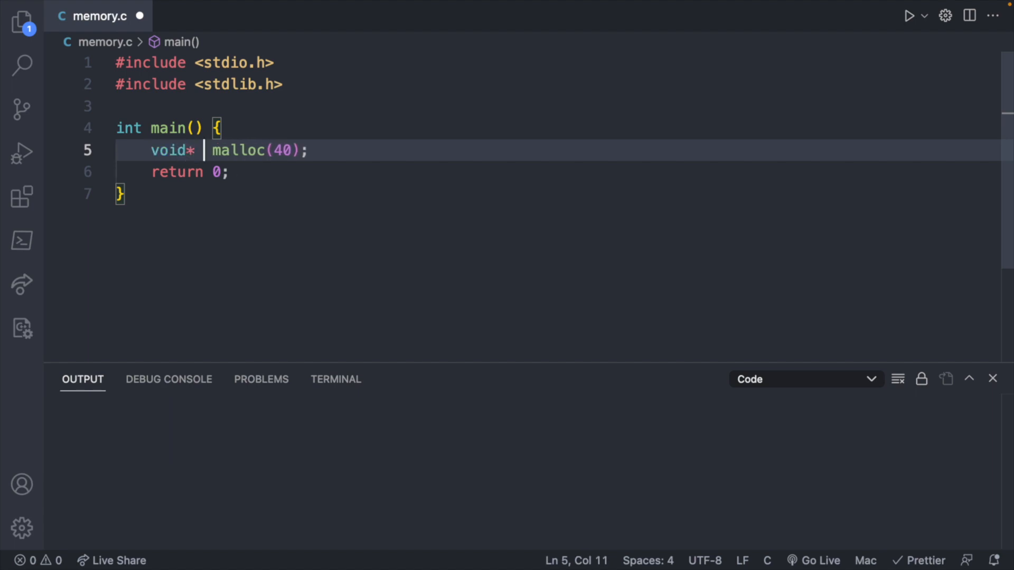
{"action": "type", "text": "array ="}
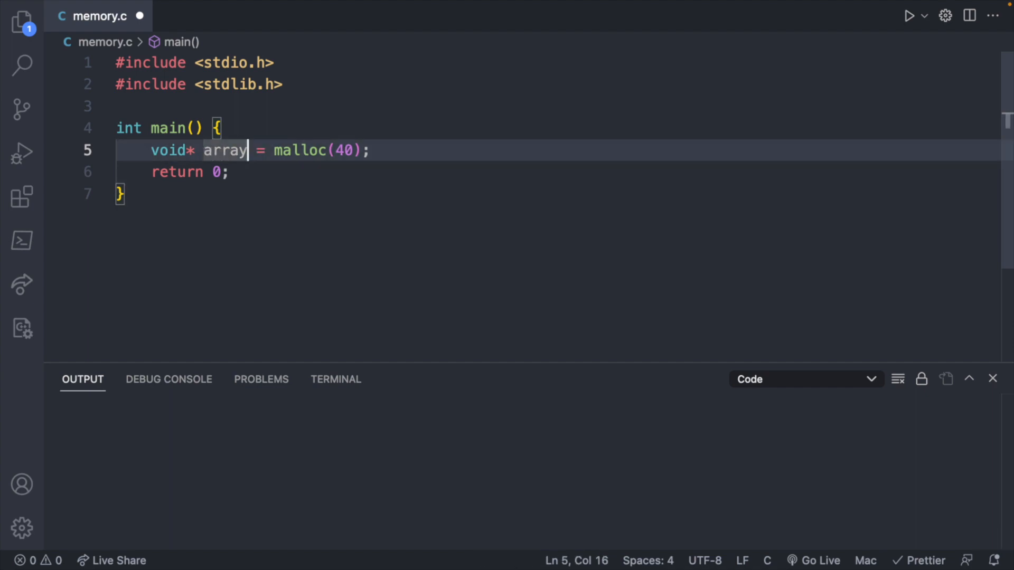
- Review the malloc(40) call by selecting it, then return to the end of the line
{"action": "left_click_drag", "start_coordinate": [273, 150], "coordinate": [355, 150]}
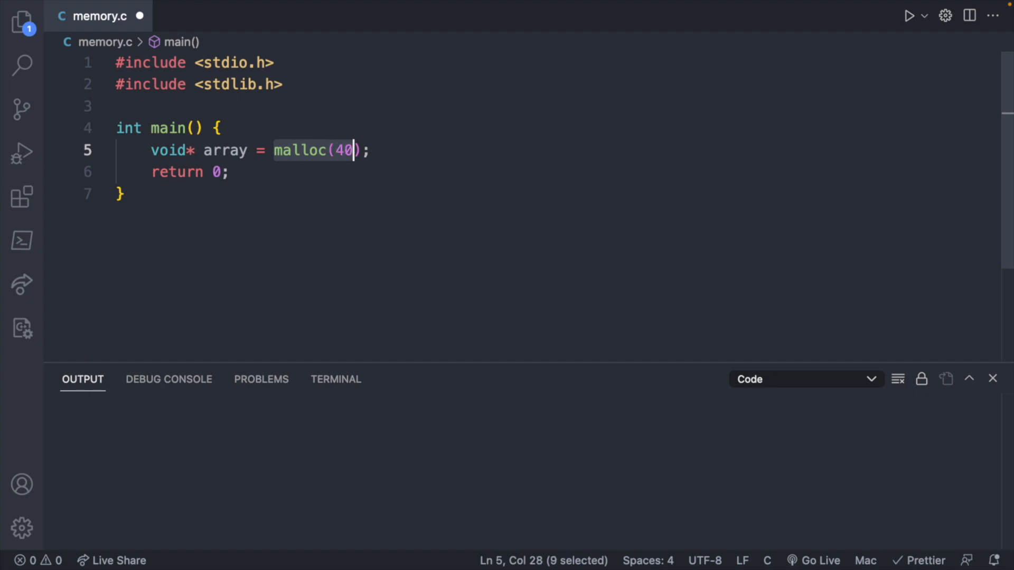
{"action": "key", "text": "shift+right"}
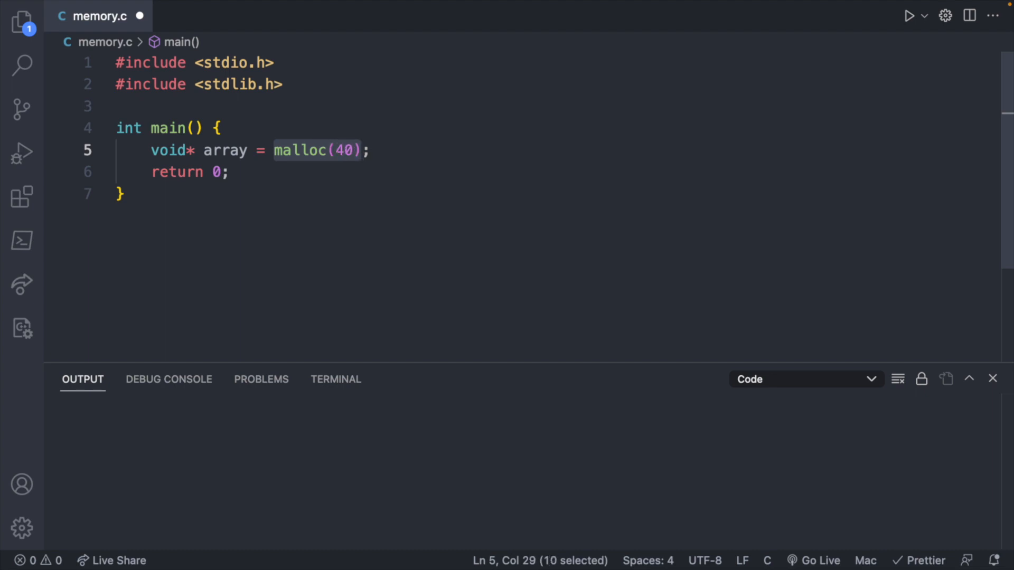
{"action": "left_click", "coordinate": [384, 154]}
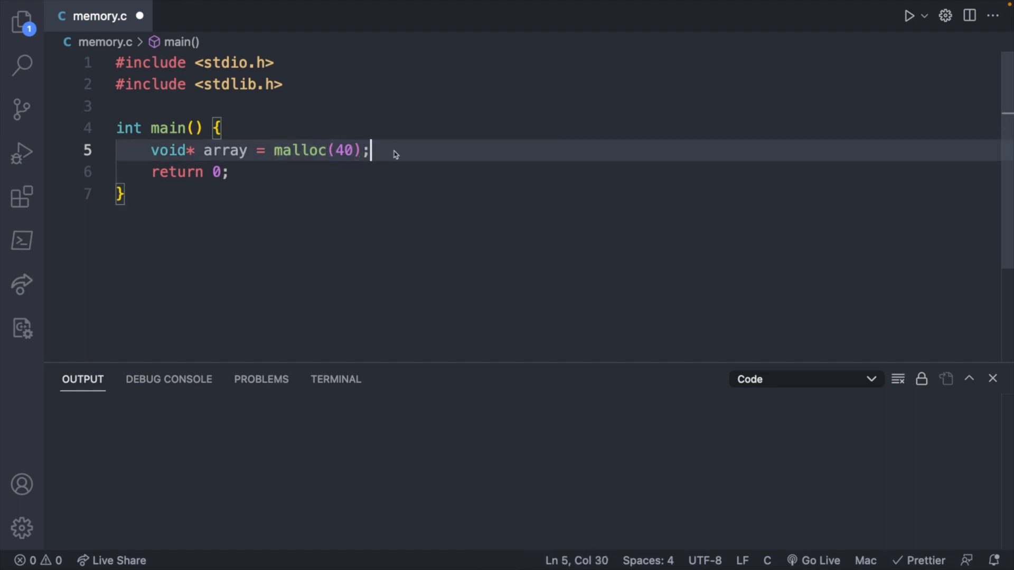
- Add comments 'size --> What do we put?' and 'void* --> How can we get a stronger type?' above the allocation
{"action": "type", "text": "//size -->"}
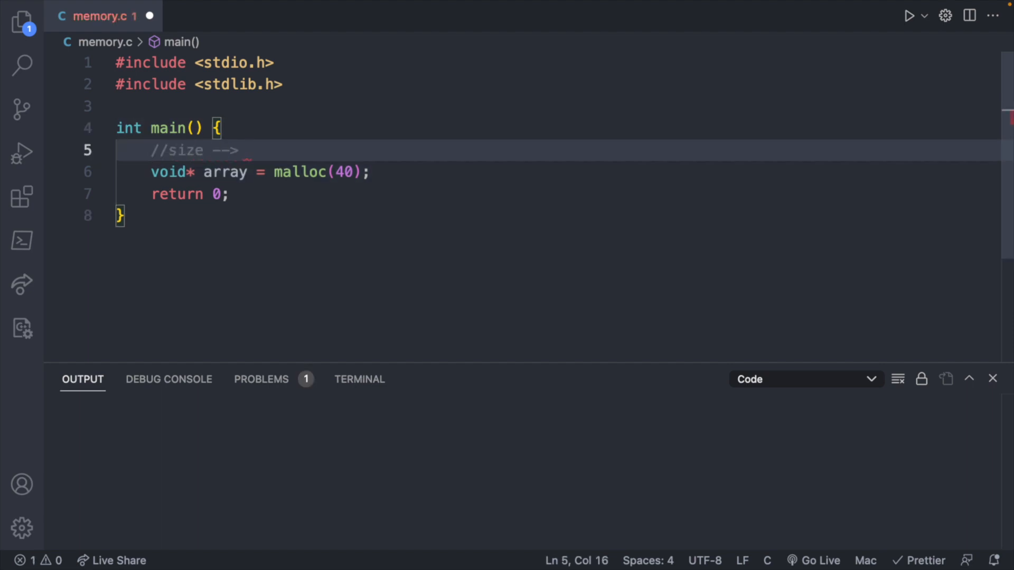
{"action": "type", "text": "What do we put?"}
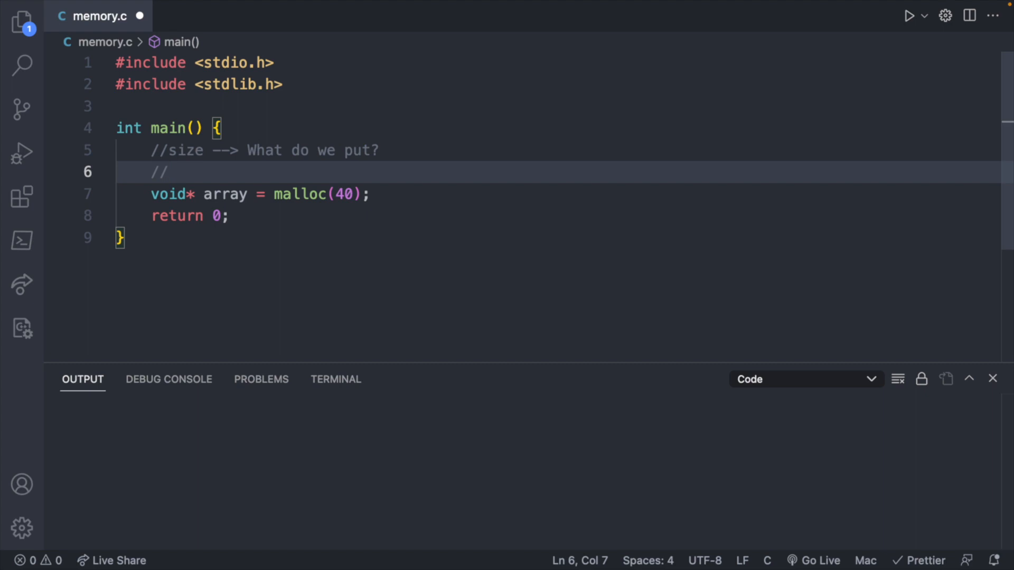
{"action": "type", "text": "void -->"}
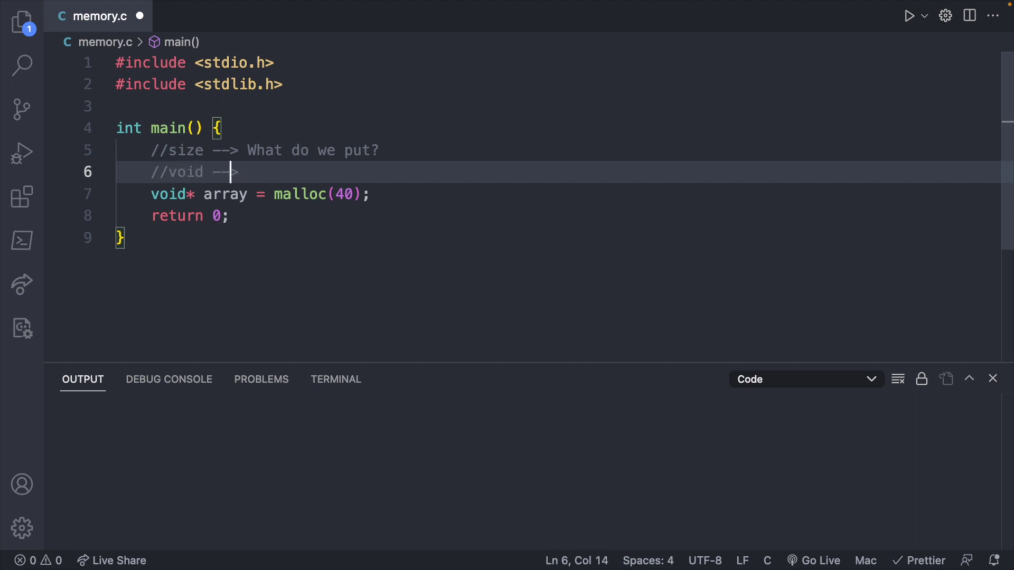
{"action": "type", "text": "* --> How can we get a stronger type"}
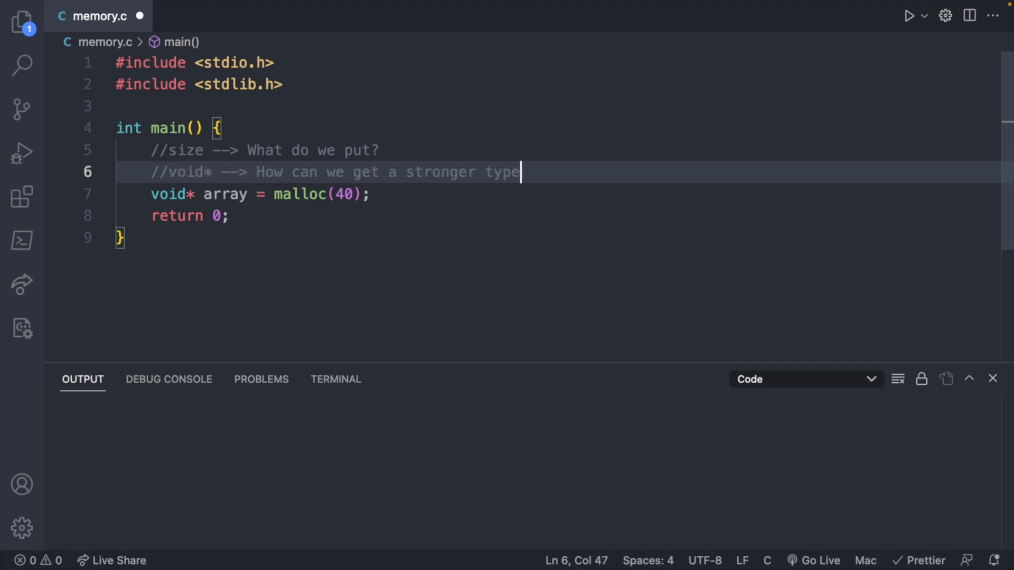
{"action": "type", "text": "?"}
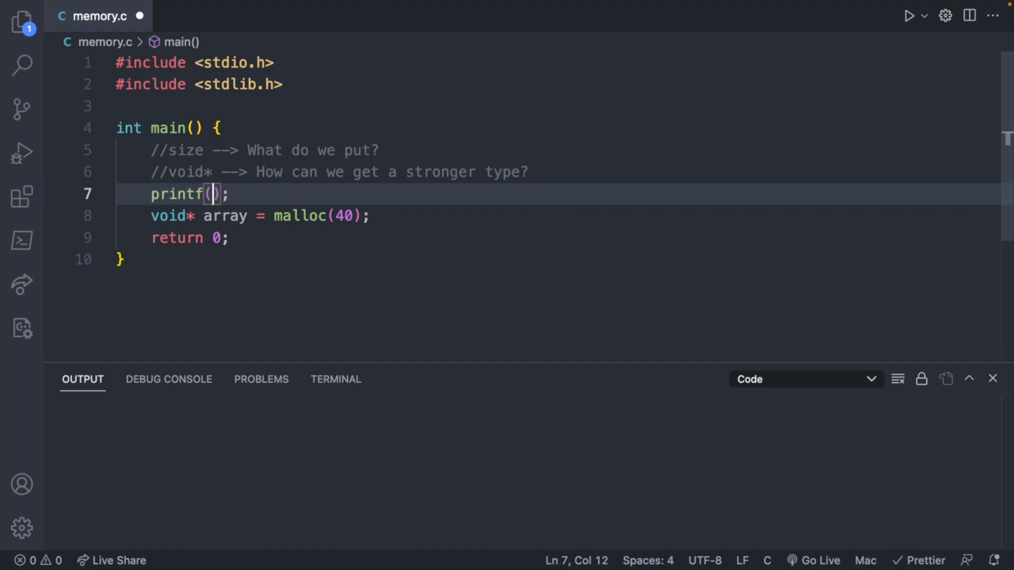
- Write printf("%lu\n", sizeof(int) * 10); to print the needed byte count
{"action": "type", "text": "\"%\""}
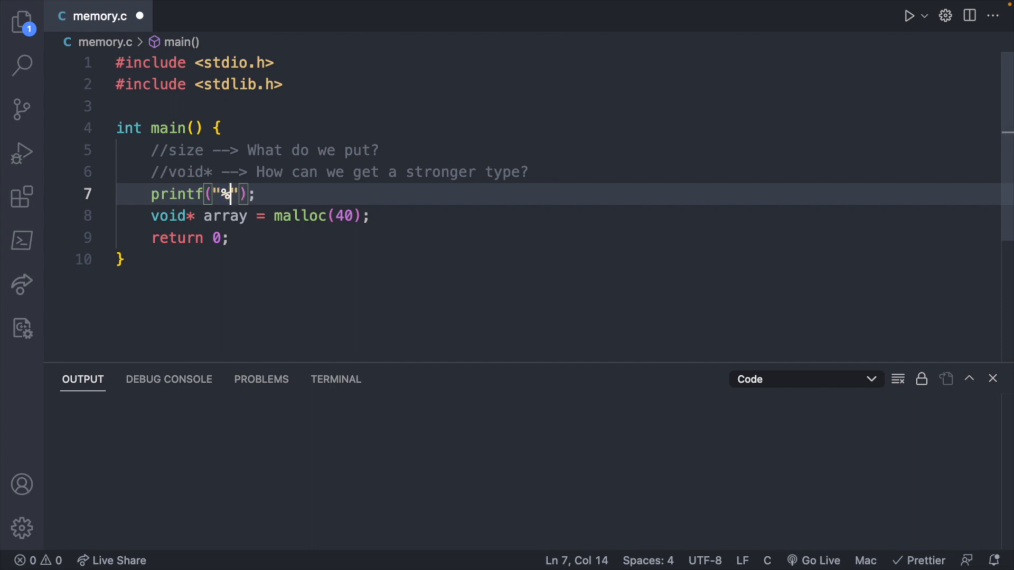
{"action": "type", "text": "lu"}
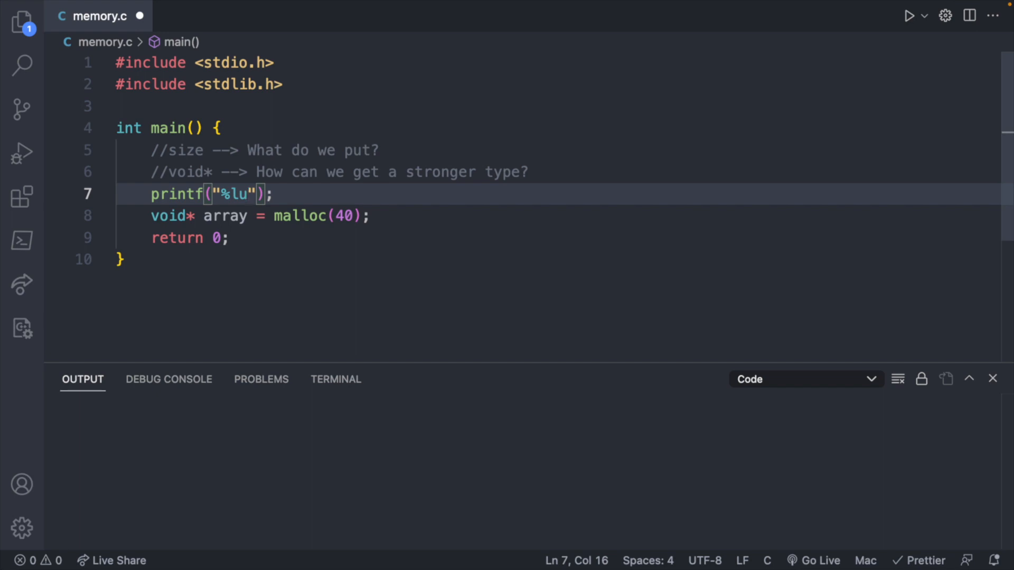
{"action": "type", "text": "\\n\", s"}
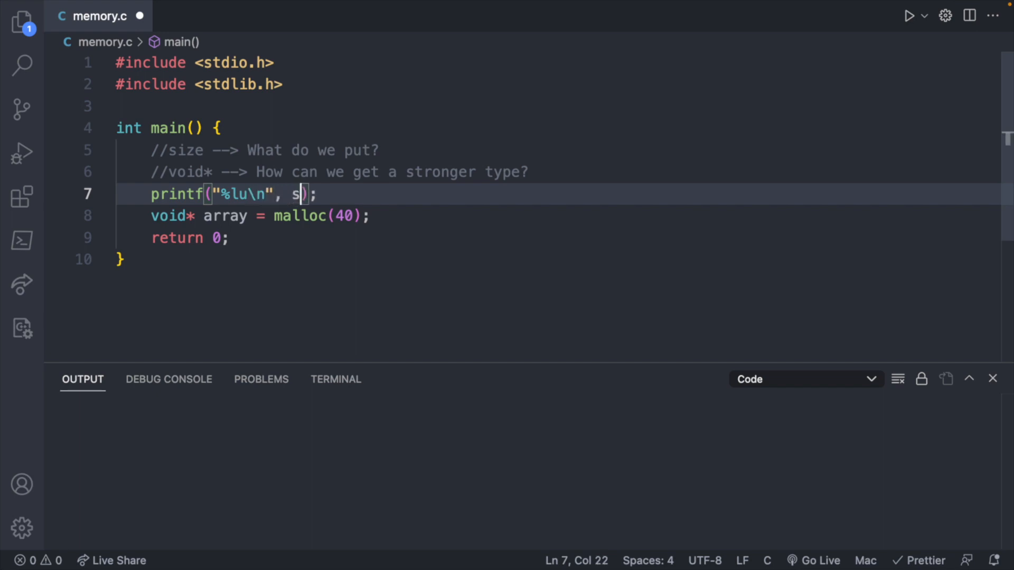
{"action": "type", "text": "izeof int"}
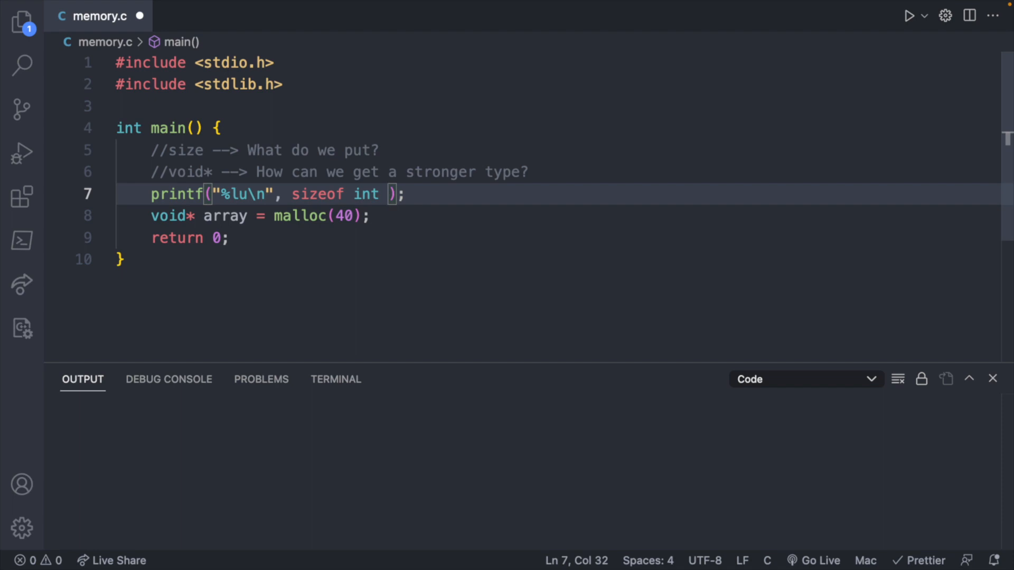
{"action": "type", "text": "* 10"}
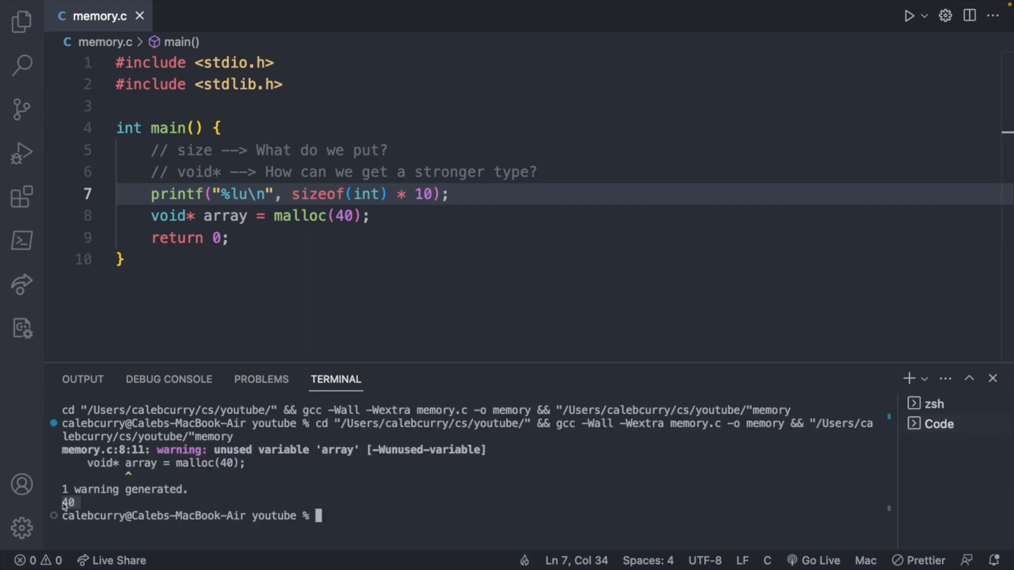
{"action": "mouse_move", "coordinate": [328, 278]}
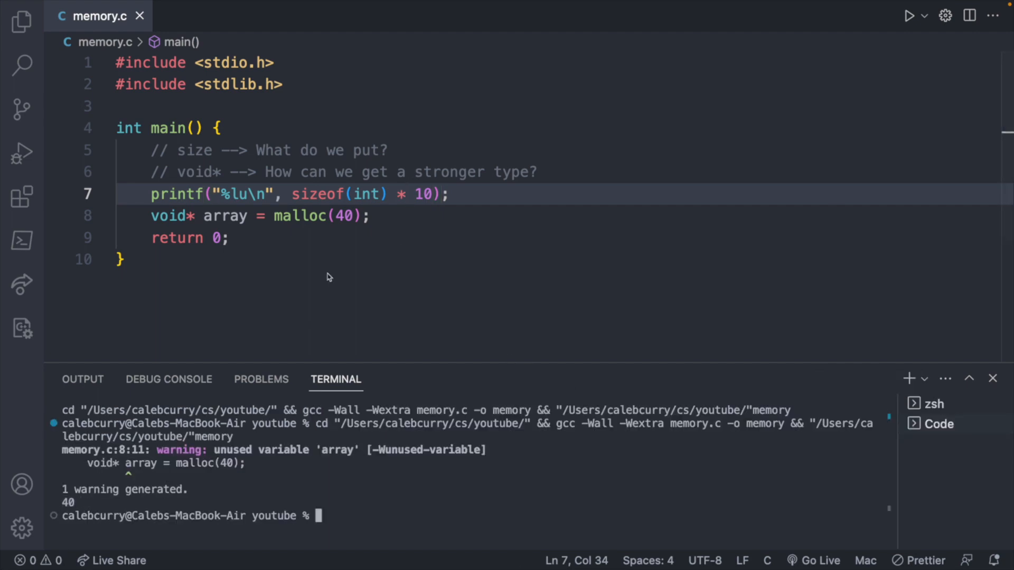
{"action": "mouse_move", "coordinate": [359, 205]}
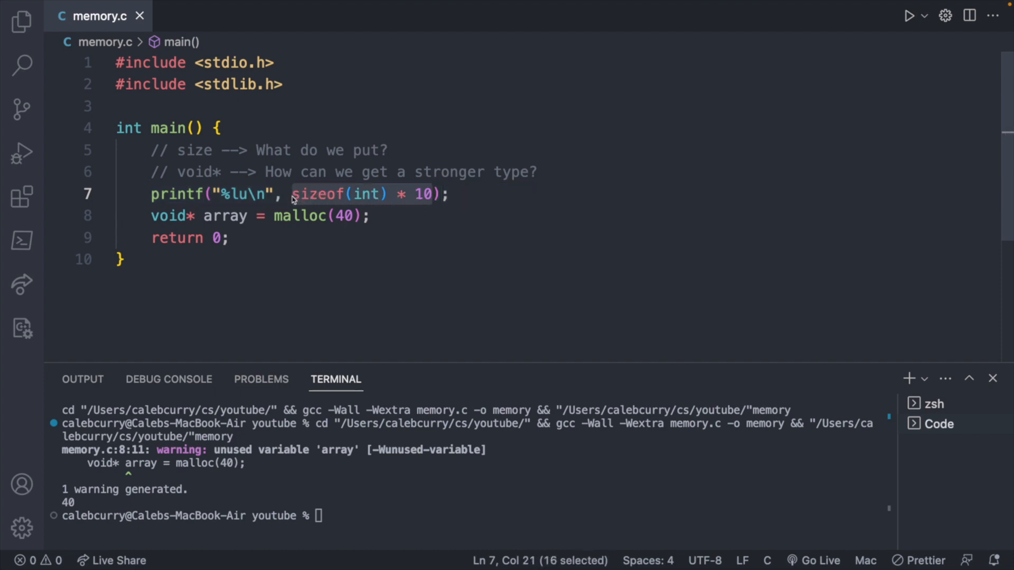
- Change the allocation to int* array = malloc(sizeof(int) * 10);
{"action": "type", "text": "sizeof(int) * 10"}
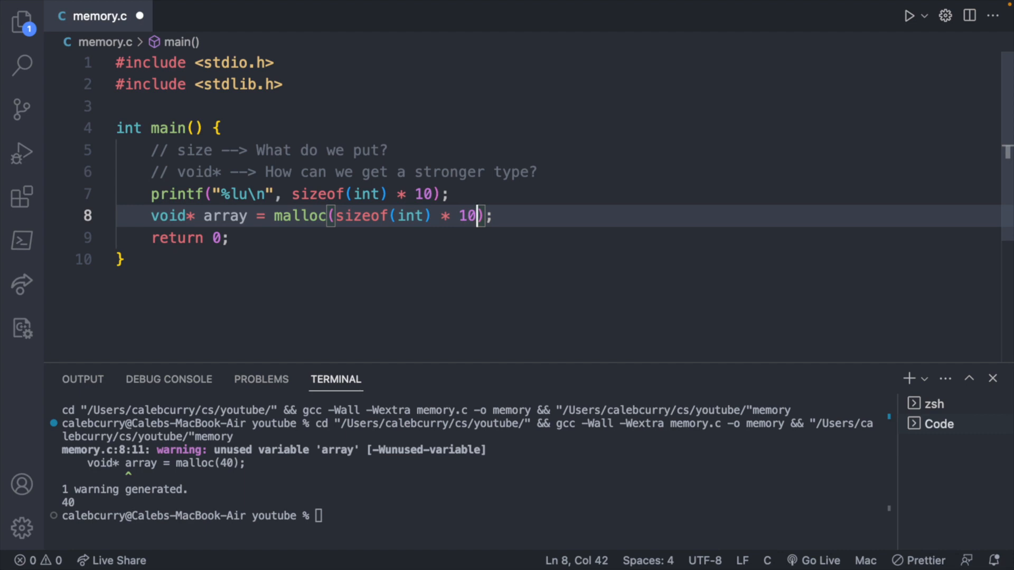
{"action": "mouse_move", "coordinate": [406, 219]}
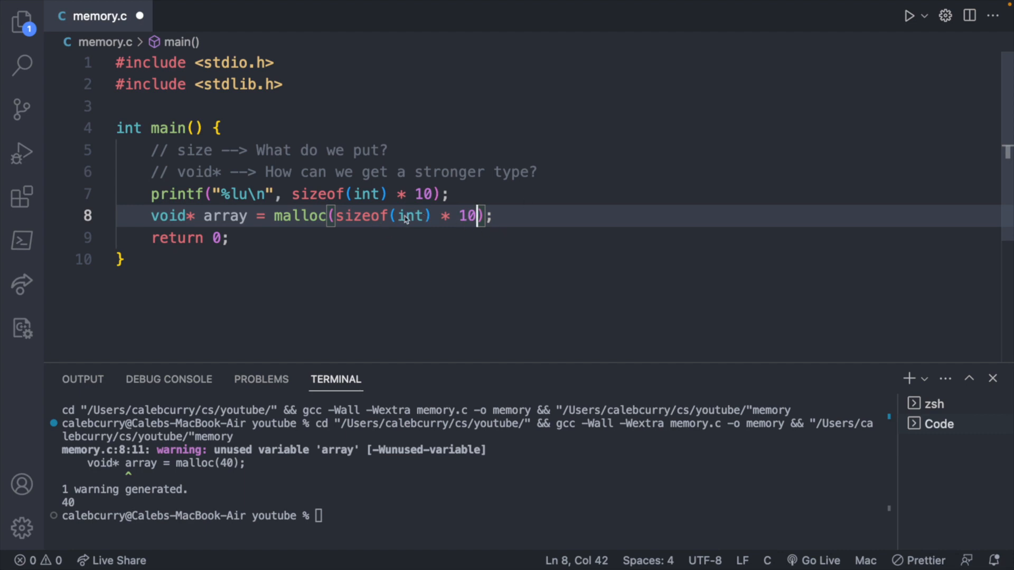
{"action": "left_click", "coordinate": [186, 216]}
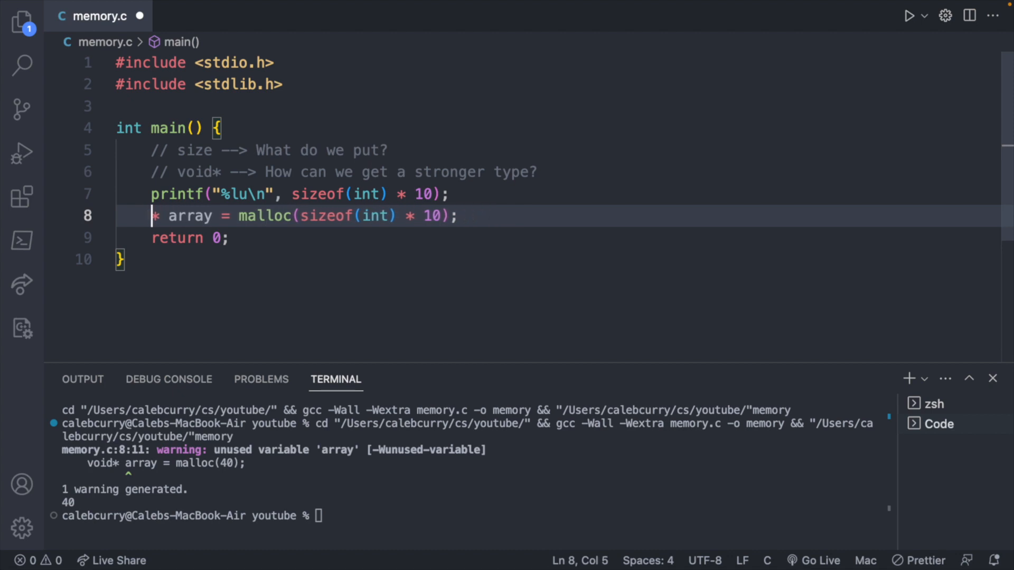
{"action": "type", "text": "int"}
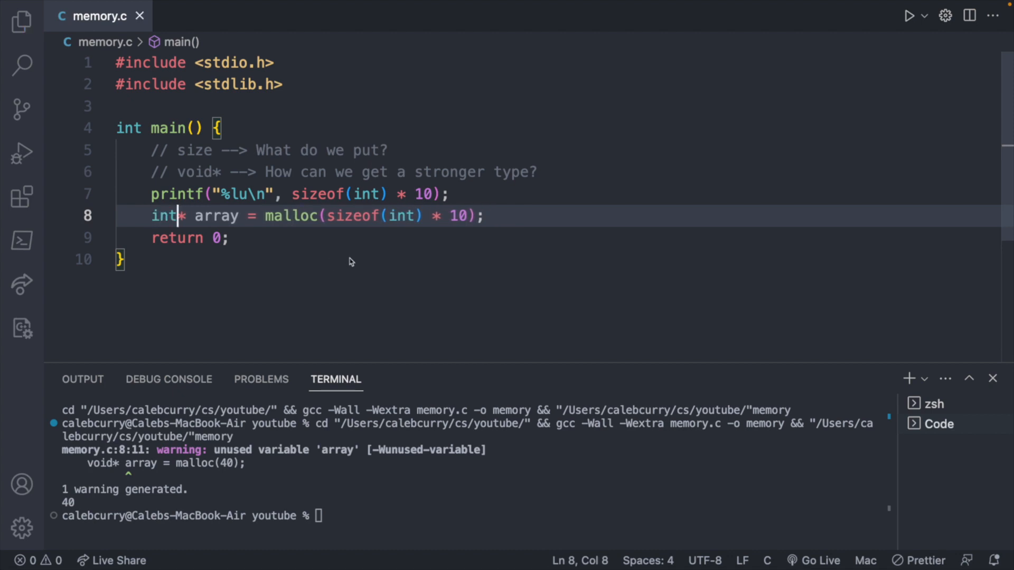
{"action": "mouse_move", "coordinate": [331, 244]}
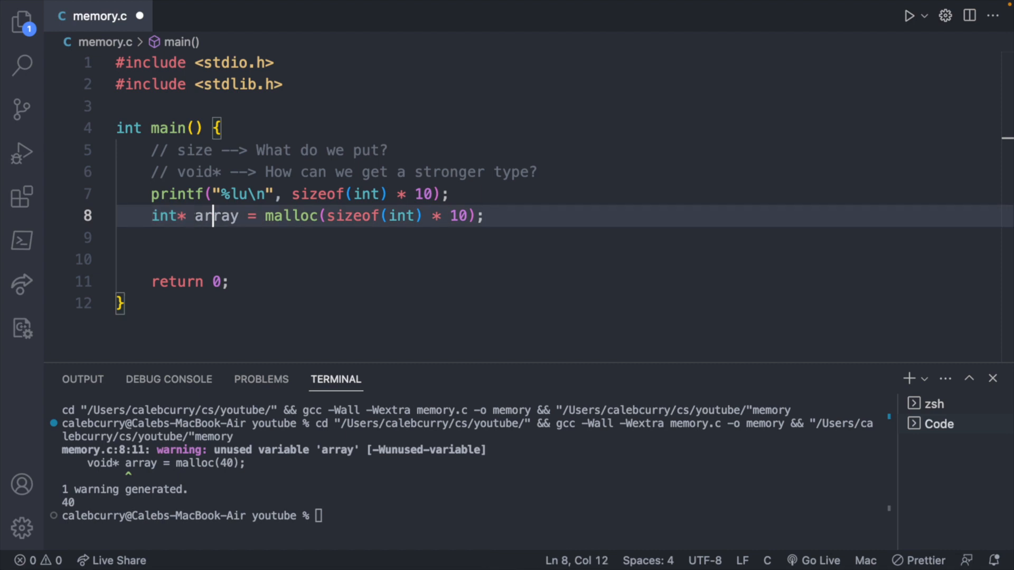
- Clear the comments and printf, then start a for() loop after the allocation
{"action": "double_click", "coordinate": [215, 215]}
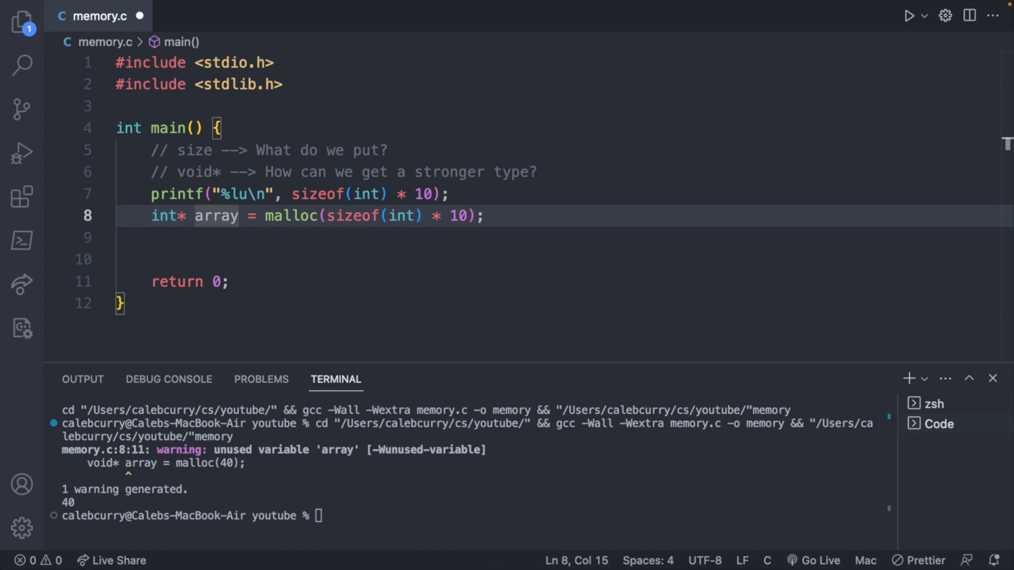
{"action": "left_click", "coordinate": [200, 215]}
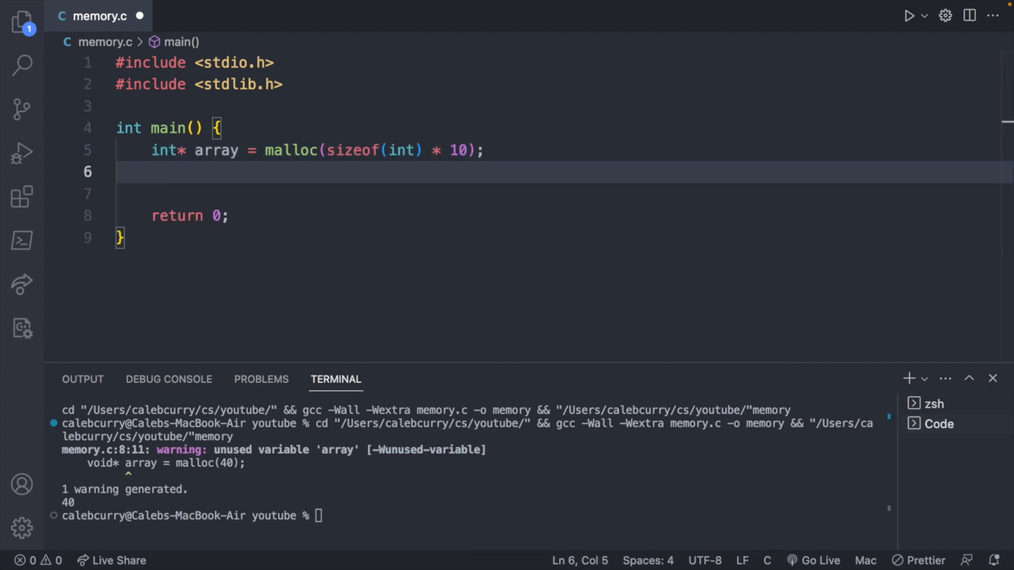
{"action": "type", "text": "for()"}
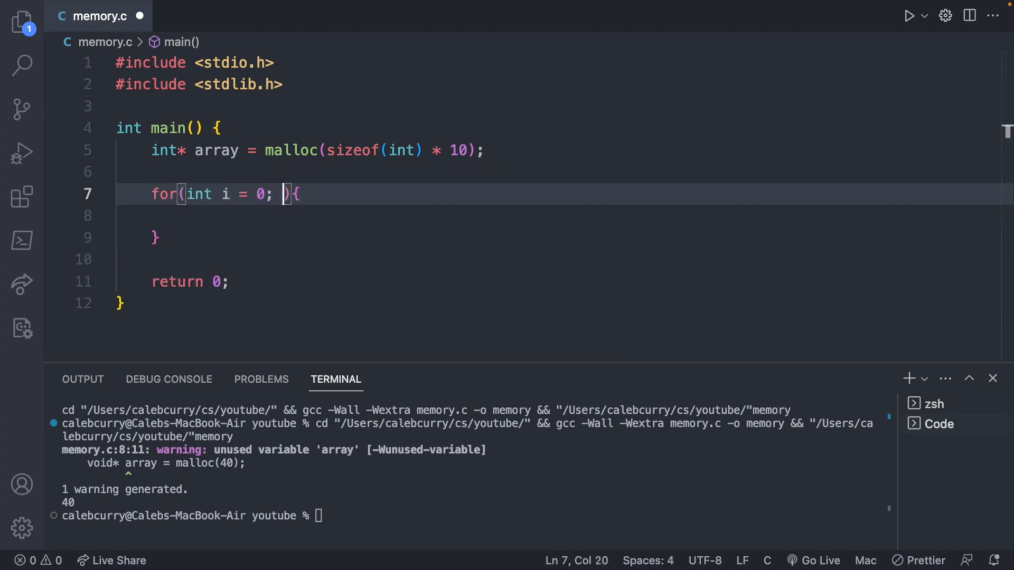
- Complete the loop to run while i < 10 and assign array[i] = i;
{"action": "type", "text": "i < 10; i++"}
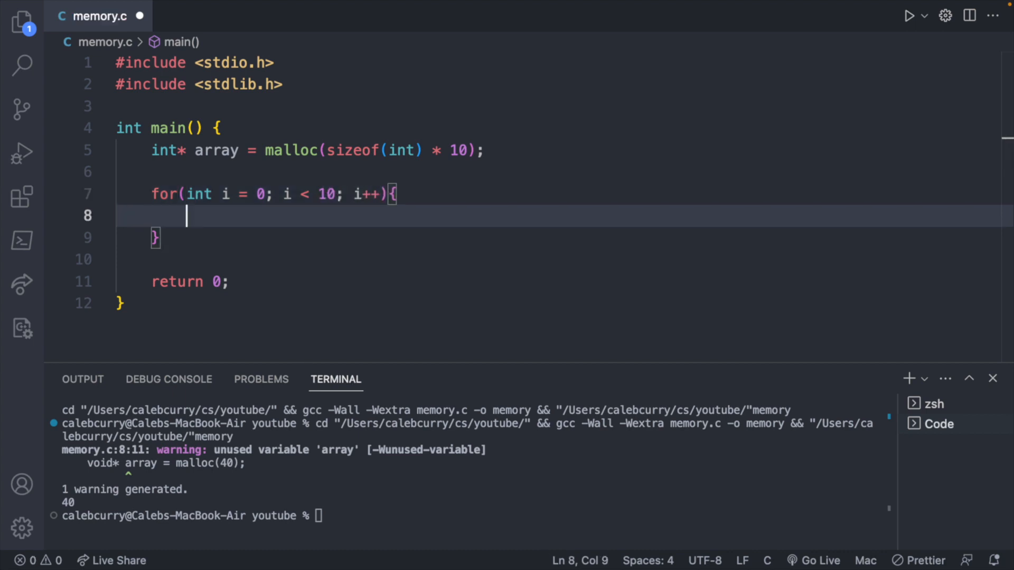
{"action": "type", "text": "arr"}
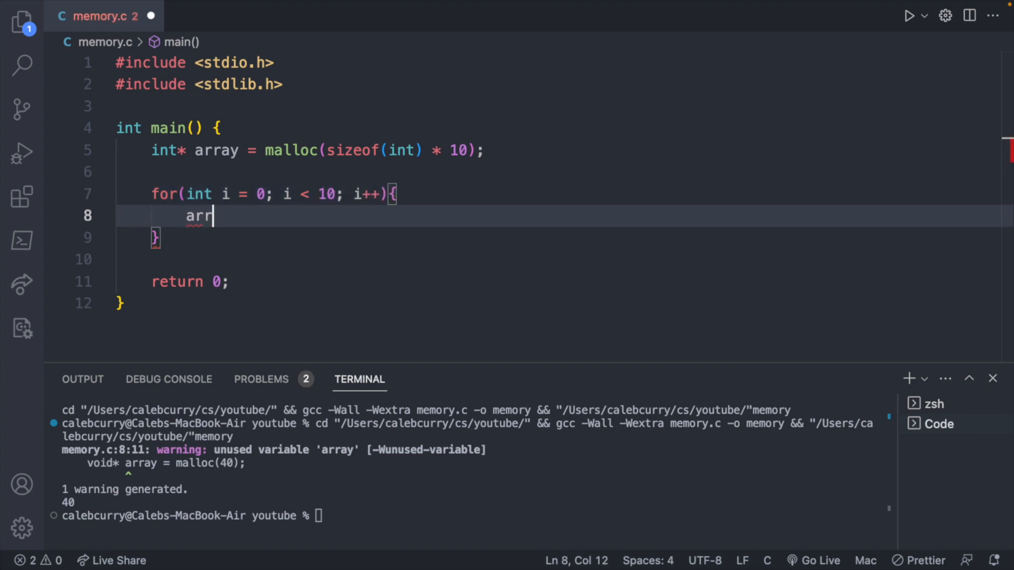
{"action": "type", "text": "ay[]"}
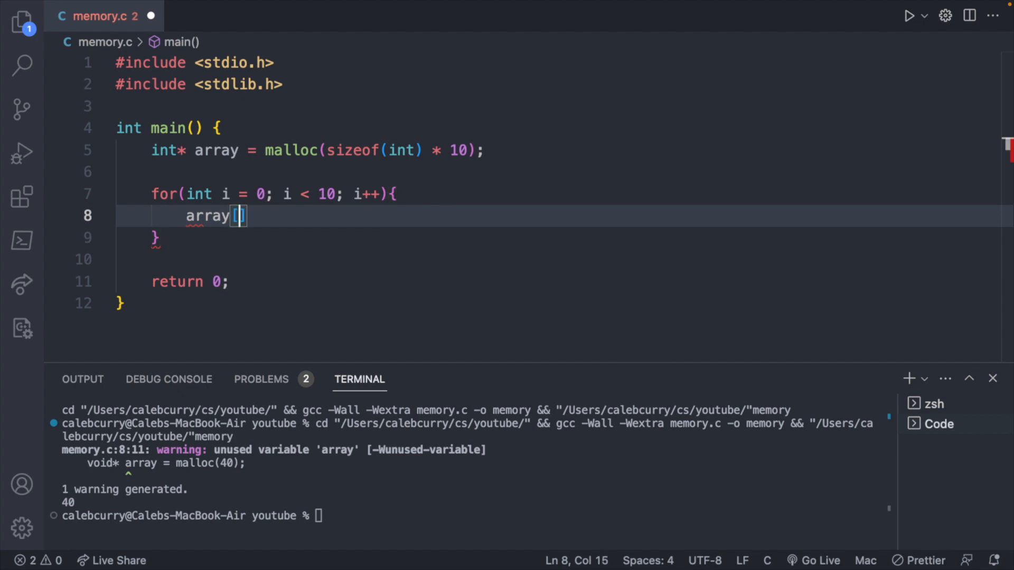
{"action": "type", "text": "i] ="}
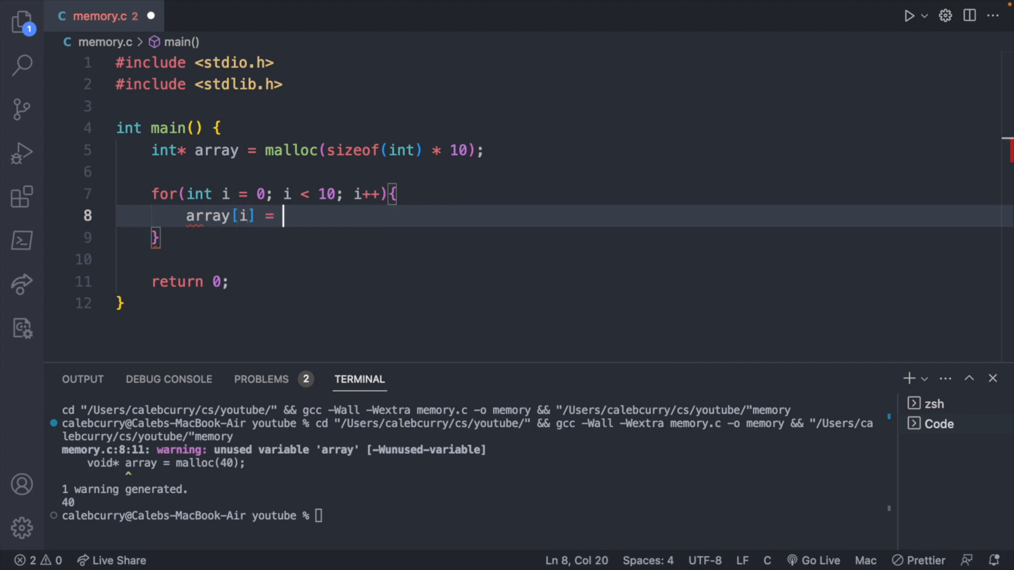
{"action": "type", "text": "i;"}
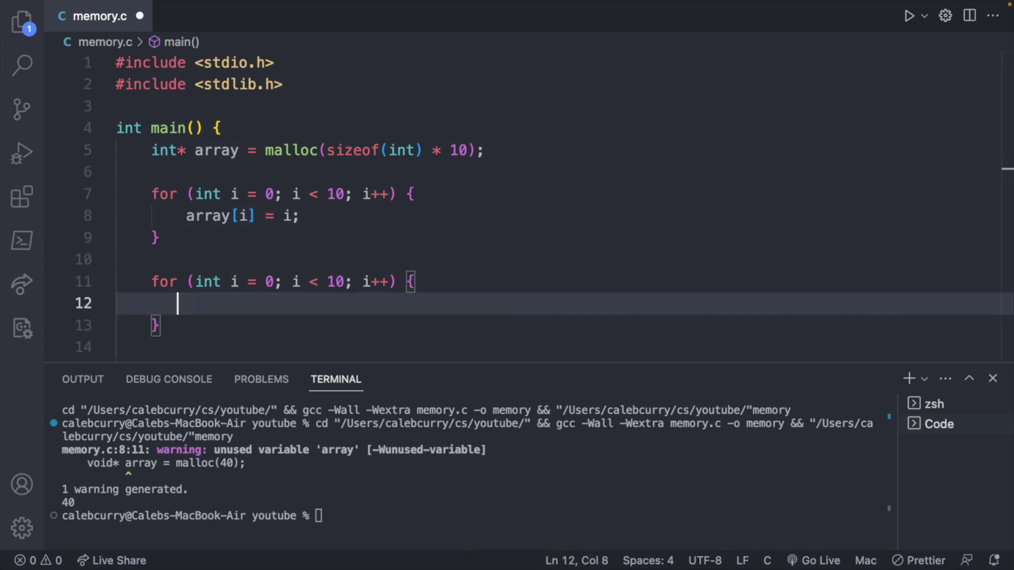
- In the second loop print each array[i] with "%i ", then printf("\n"); after it
{"action": "type", "text": "printf();"}
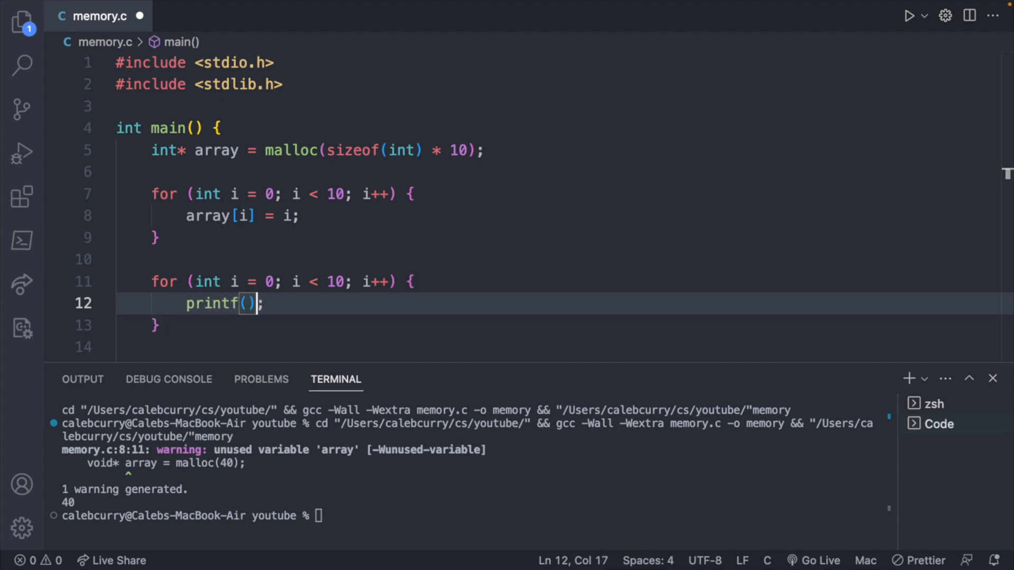
{"action": "type", "text": "\"%i\""}
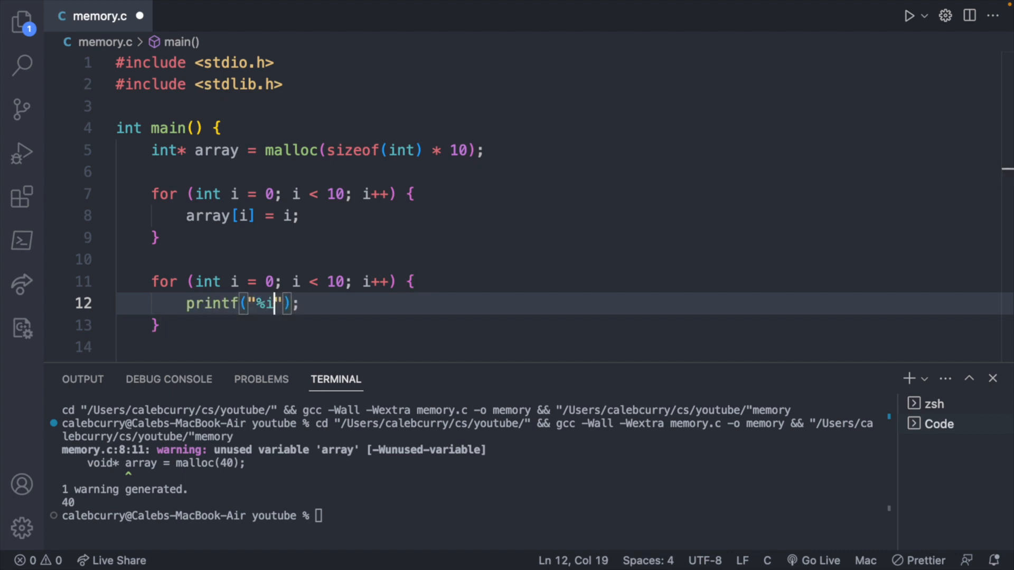
{"action": "type", "text": "\","}
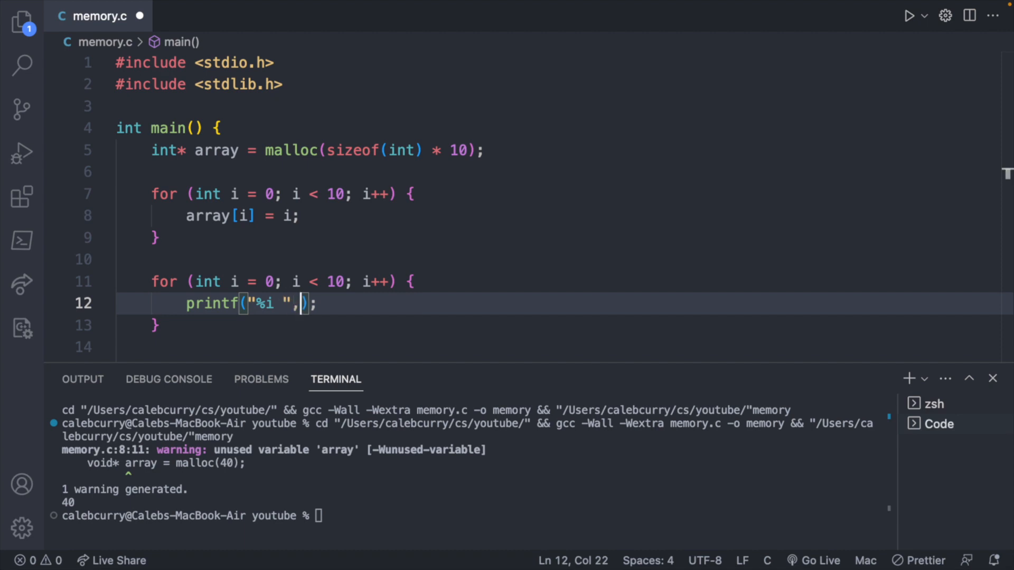
{"action": "type", "text": "array[i]"}
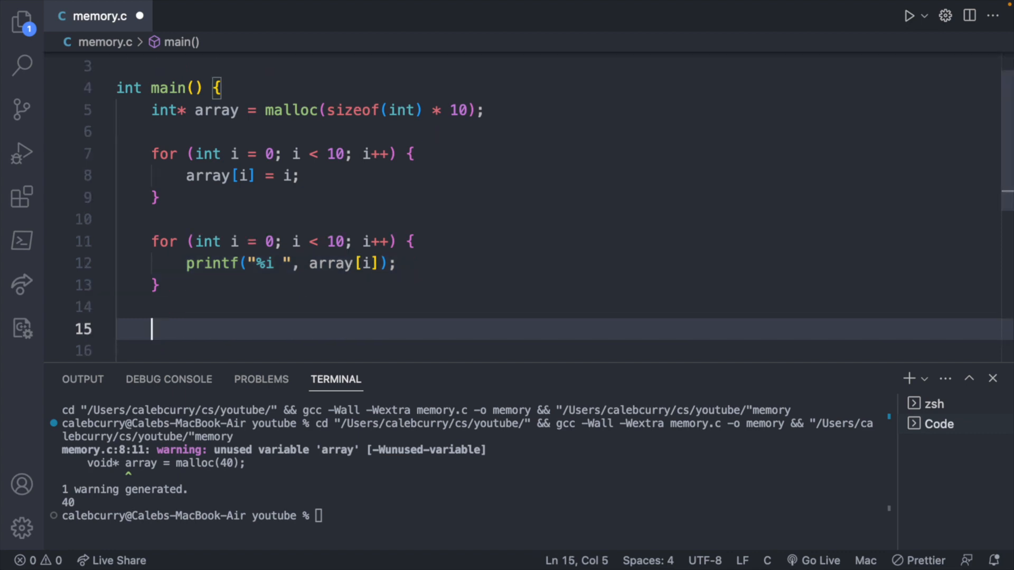
{"action": "type", "text": "printf(\"\");"}
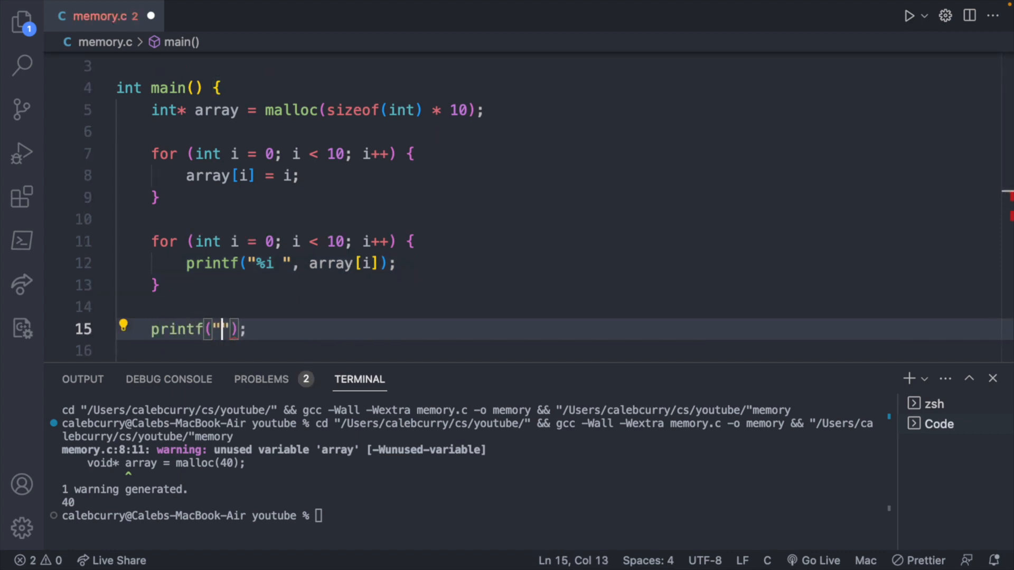
{"action": "type", "text": "\\n"}
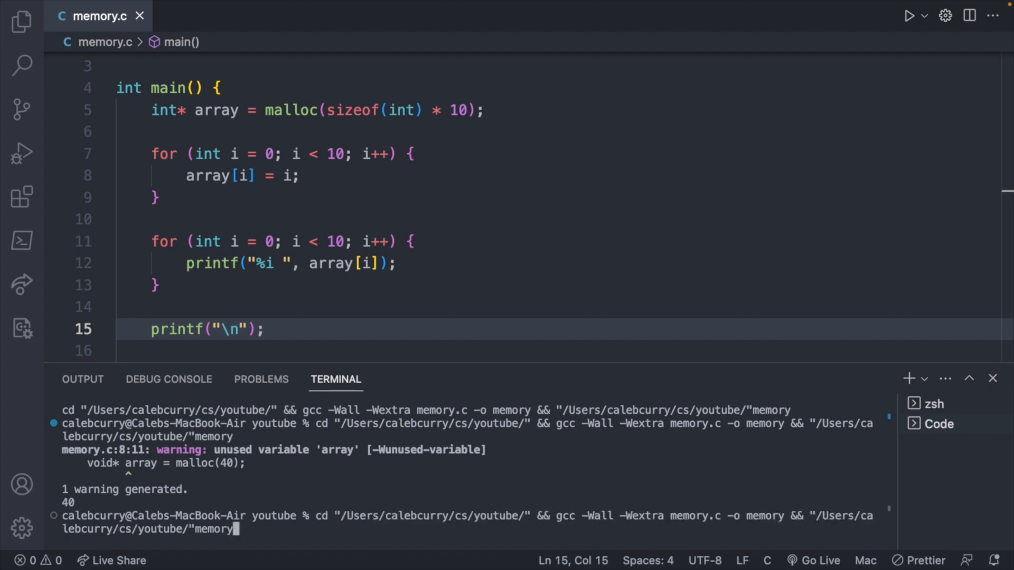
{"action": "key", "text": "Enter"}
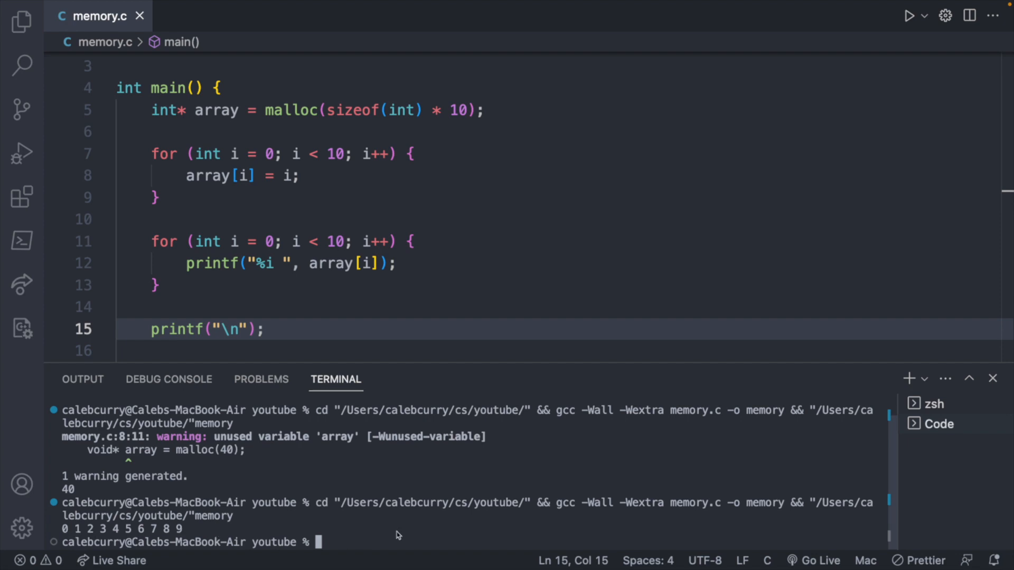
{"action": "mouse_move", "coordinate": [226, 127]}
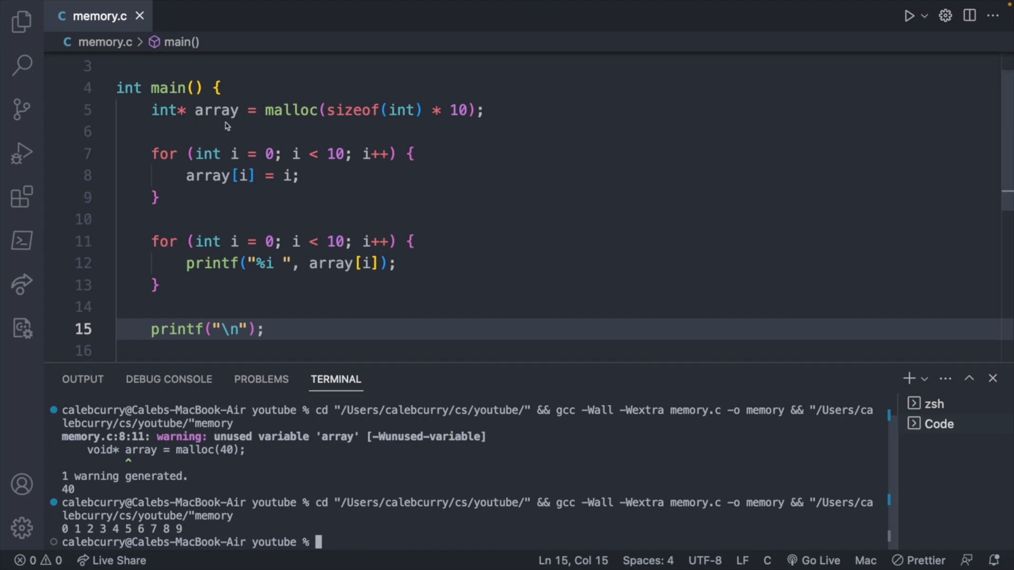
{"action": "mouse_move", "coordinate": [308, 214]}
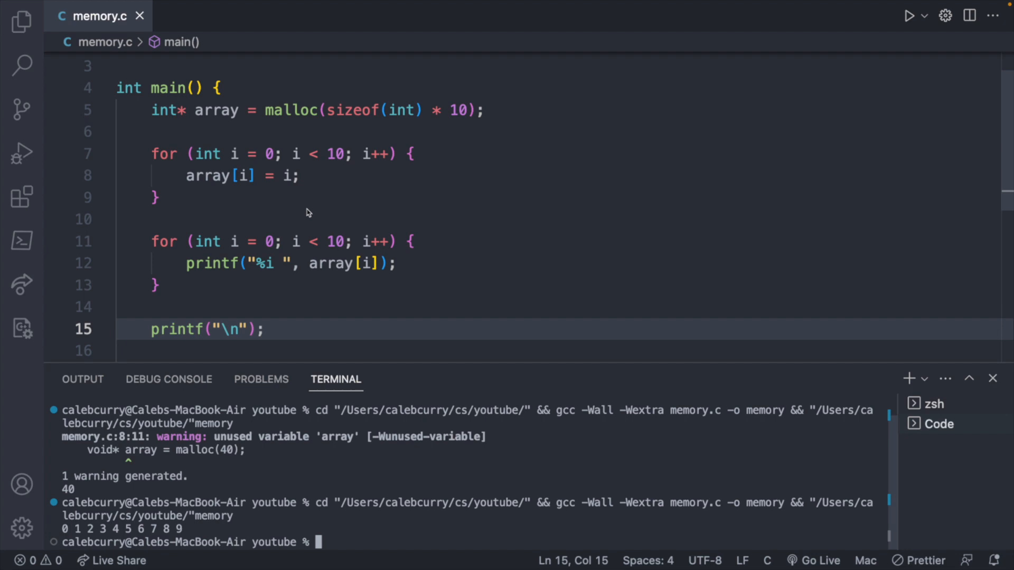
{"action": "mouse_move", "coordinate": [490, 177]}
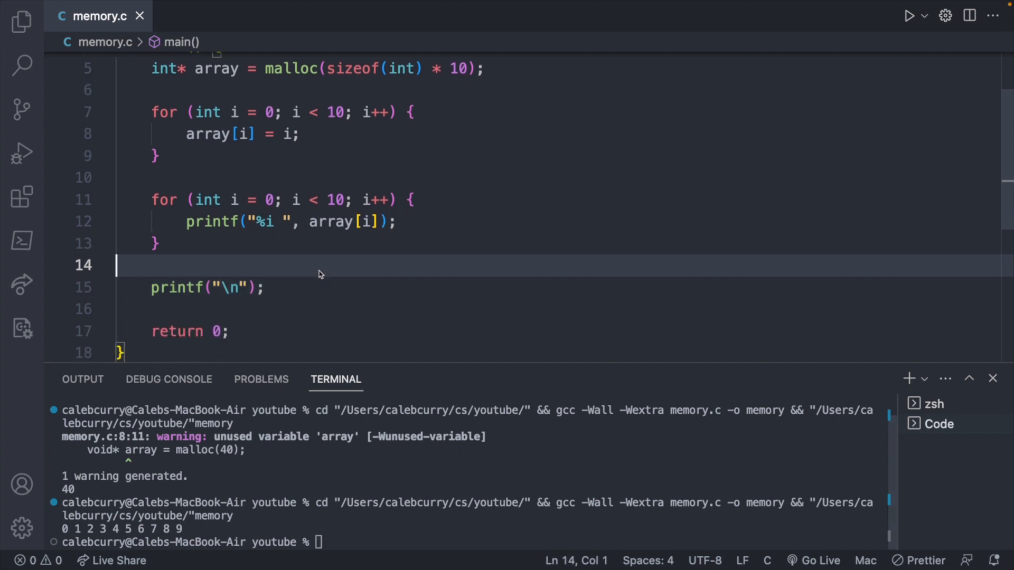
- Add free(array); after the newline printf to release the allocation
{"action": "type", "text": "free"}
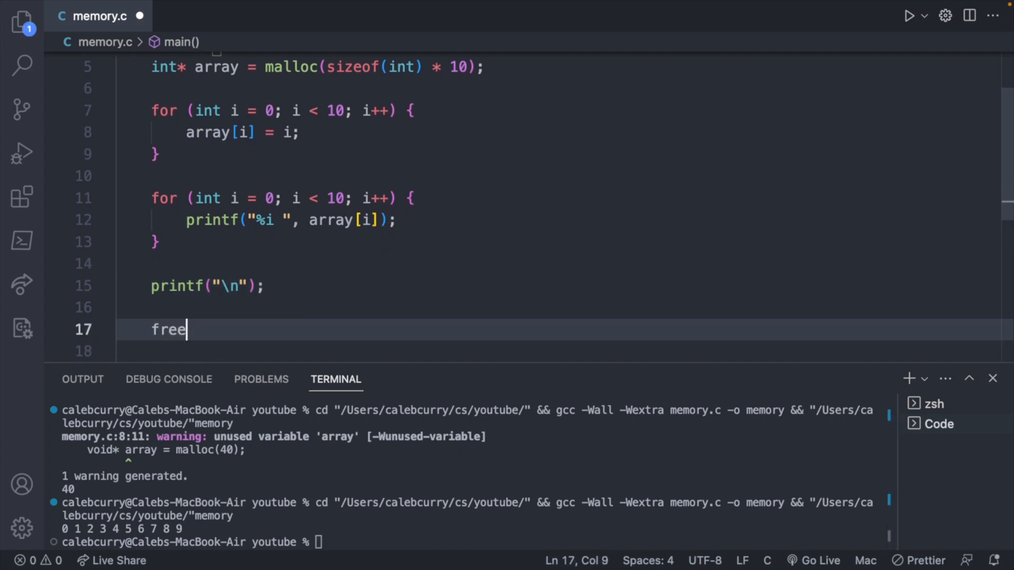
{"action": "type", "text": "(a"}
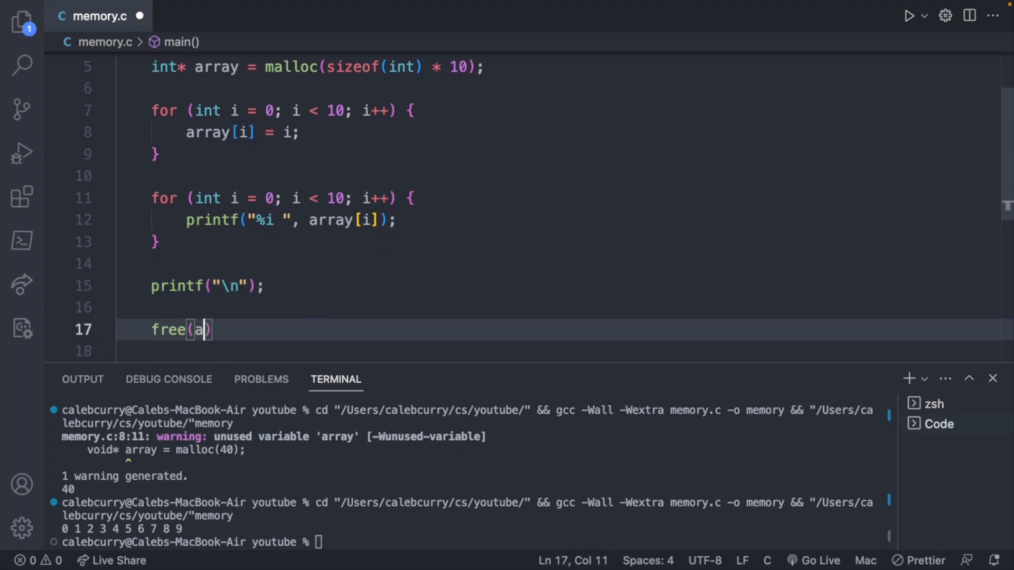
{"action": "type", "text": "rray"}
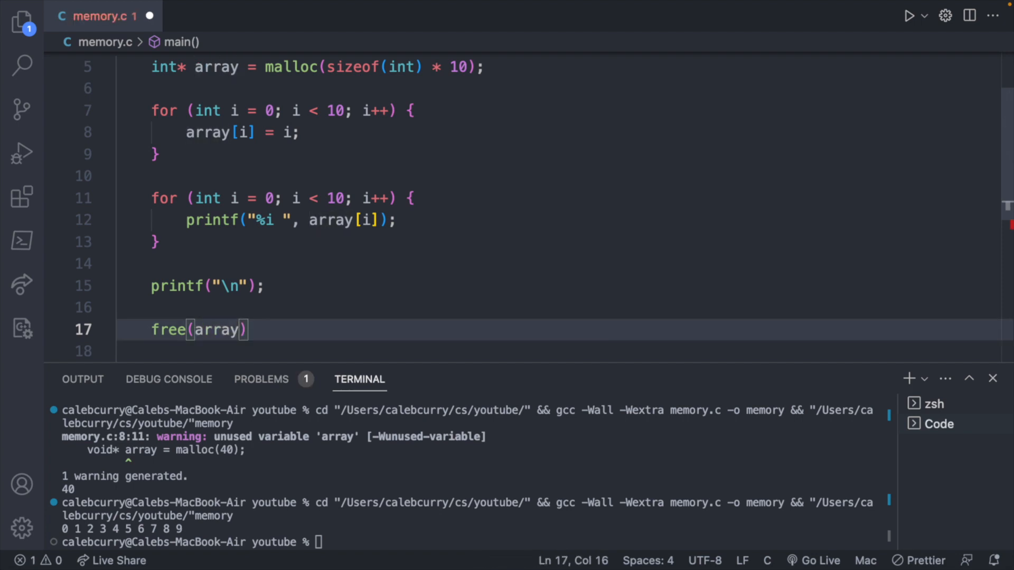
{"action": "type", "text": ";"}
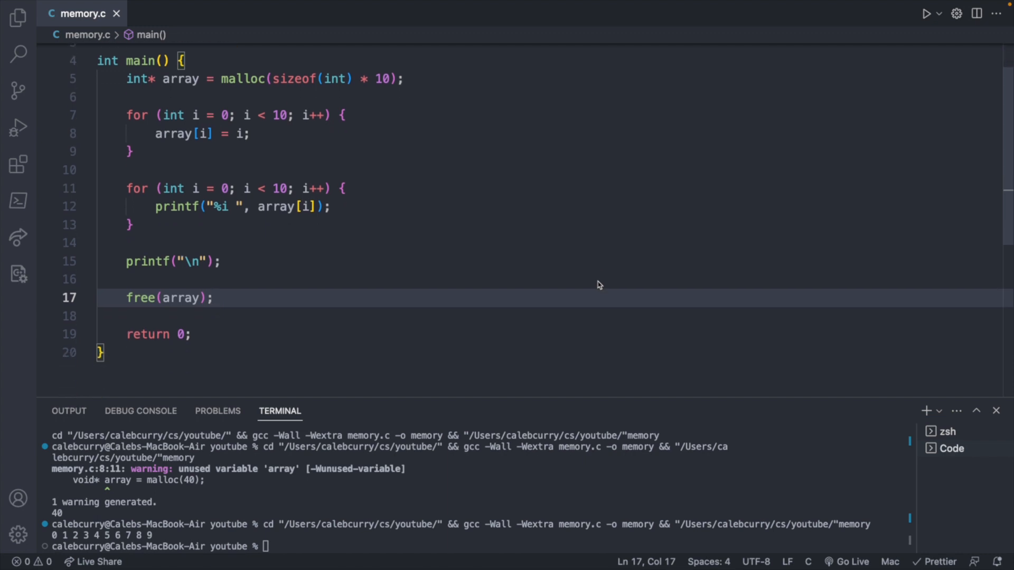
{"action": "mouse_move", "coordinate": [181, 87]}
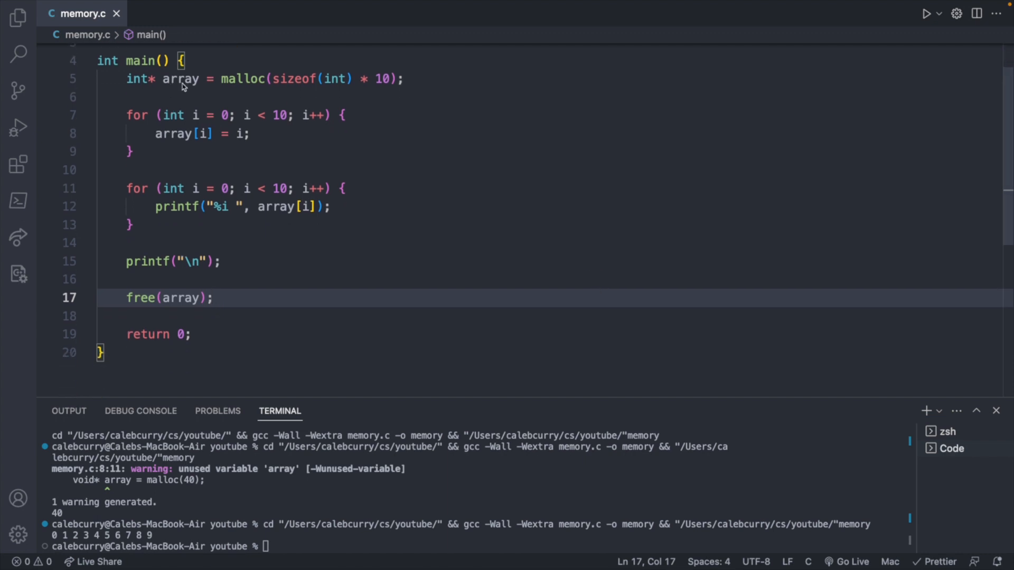
{"action": "type", "text": "9999999999999"}
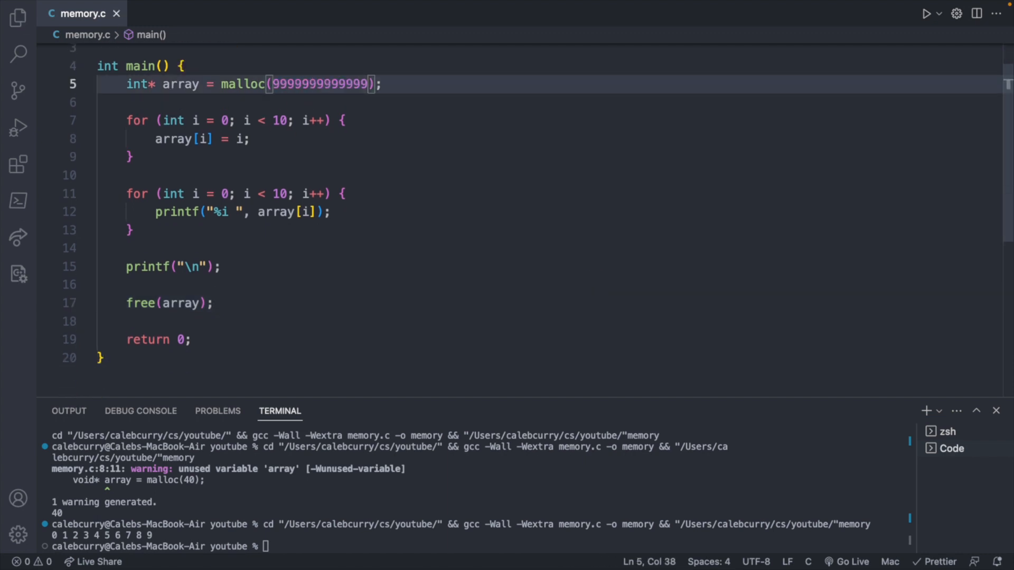
{"action": "key", "text": "Enter"}
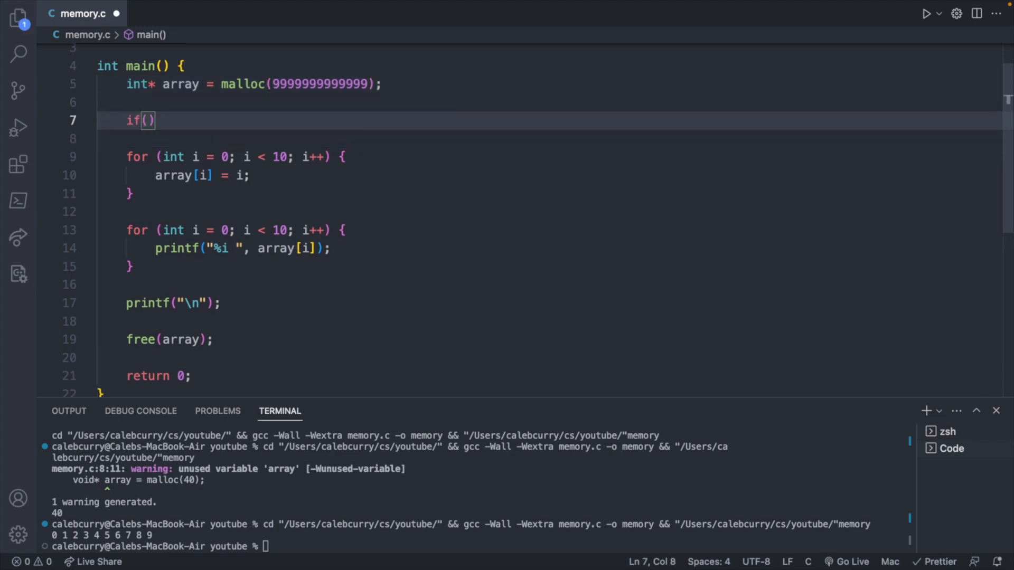
{"action": "type", "text": "array == NULL"}
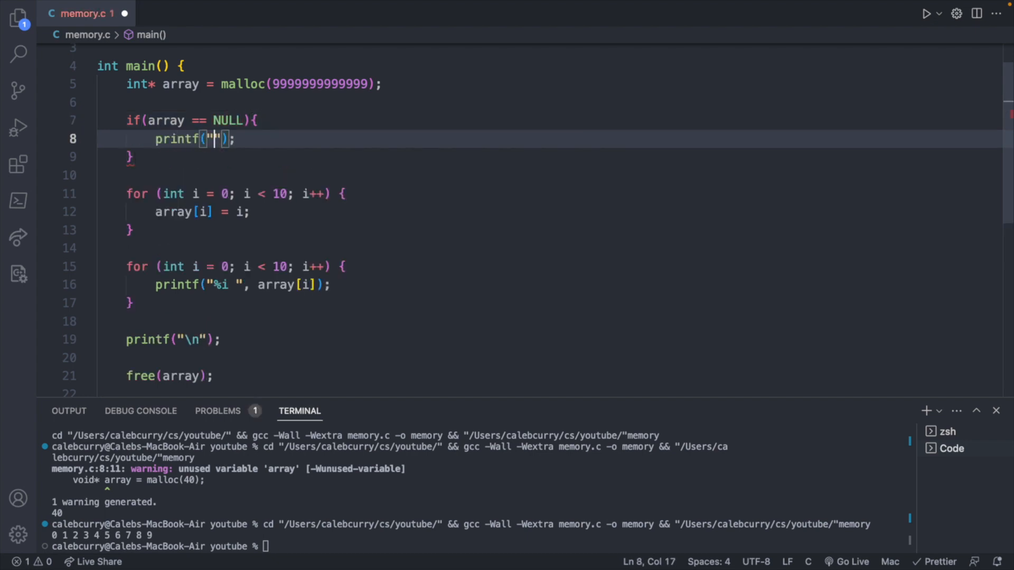
- Inside the check, print "Memory allocation failed.\n" and return 1
{"action": "type", "text": "Memory allocation failed.\\"}
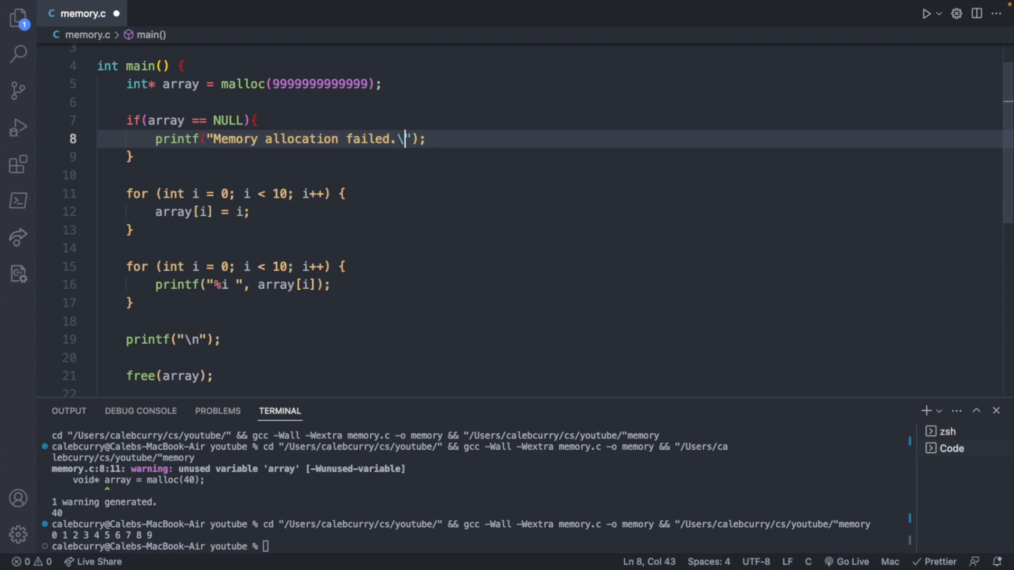
{"action": "type", "text": "n"}
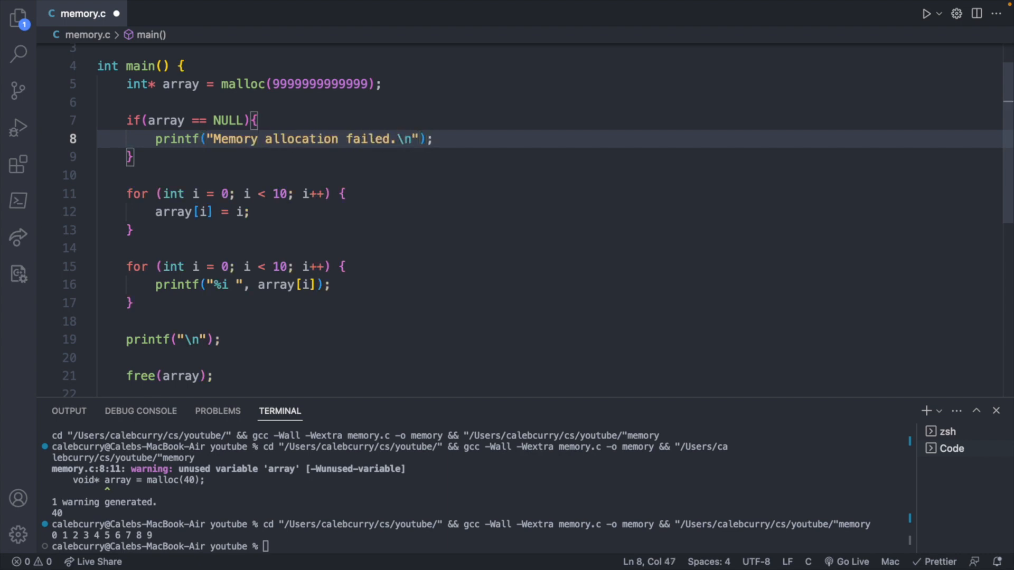
{"action": "type", "text": "return"}
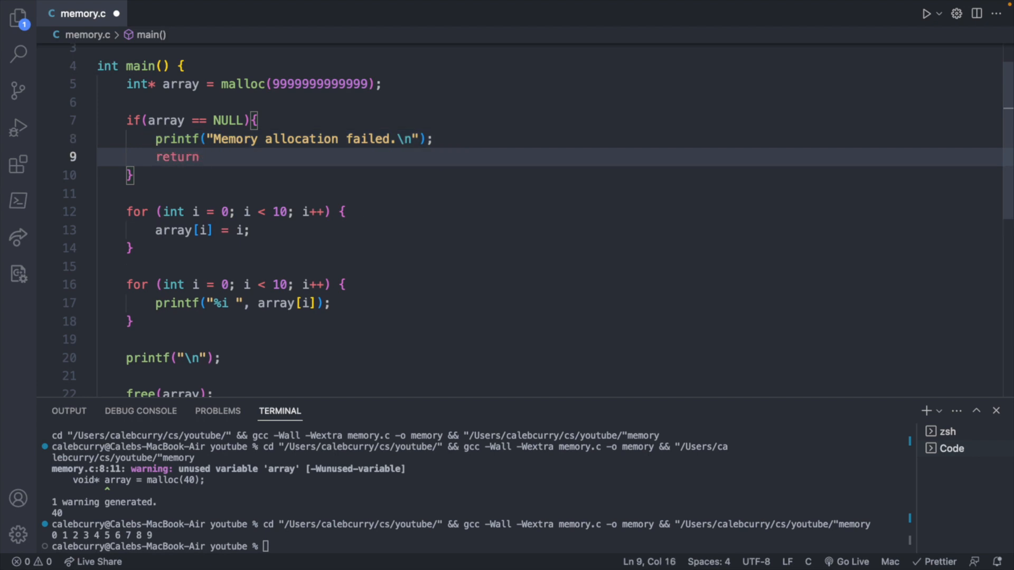
{"action": "type", "text": "1;"}
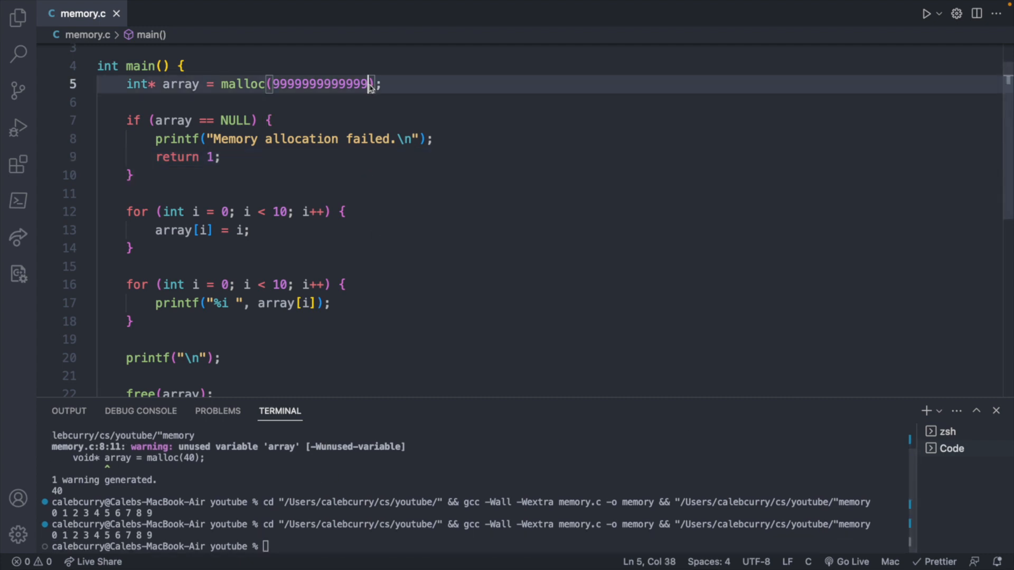
{"action": "type", "text": "99"}
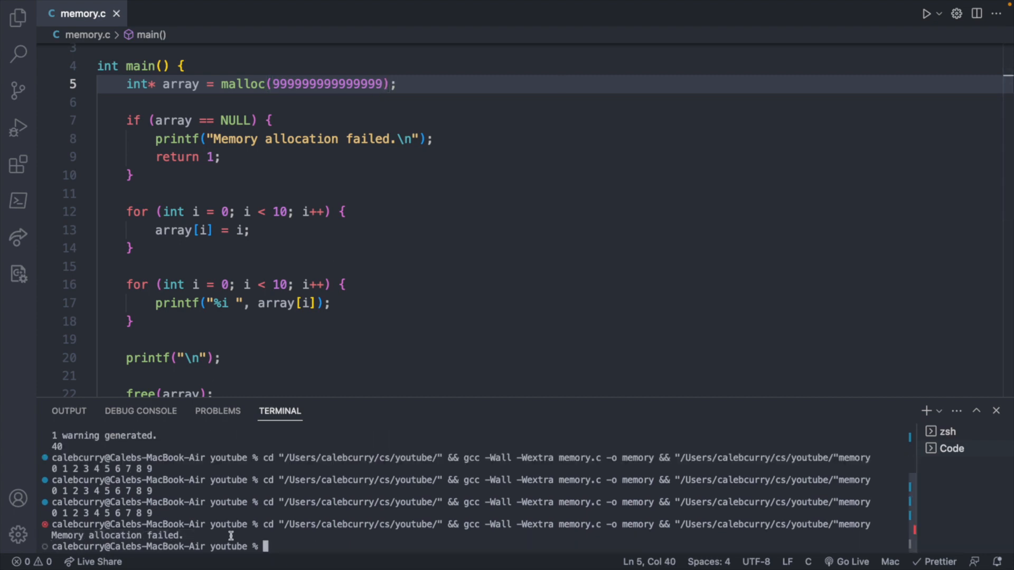
{"action": "mouse_move", "coordinate": [321, 49]}
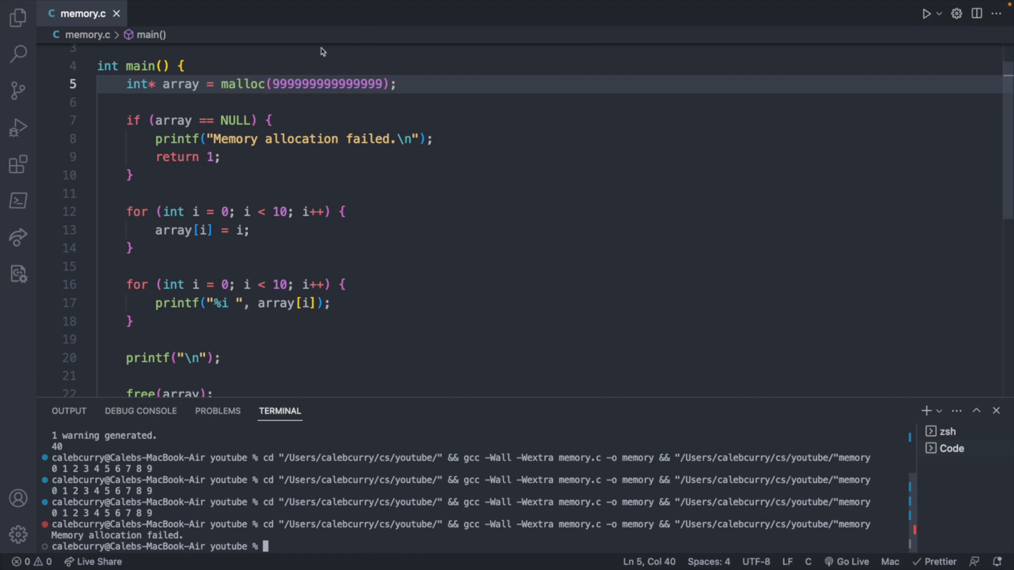